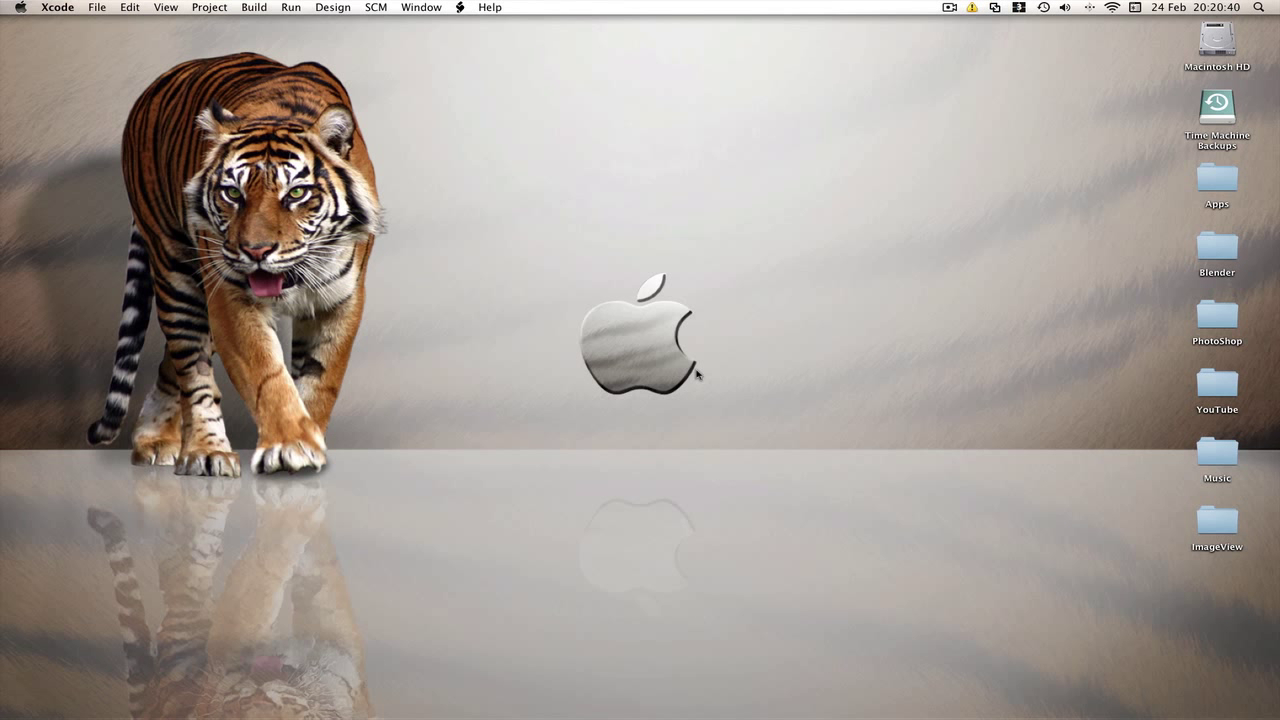
pyautogui.moveTo(520, 260)
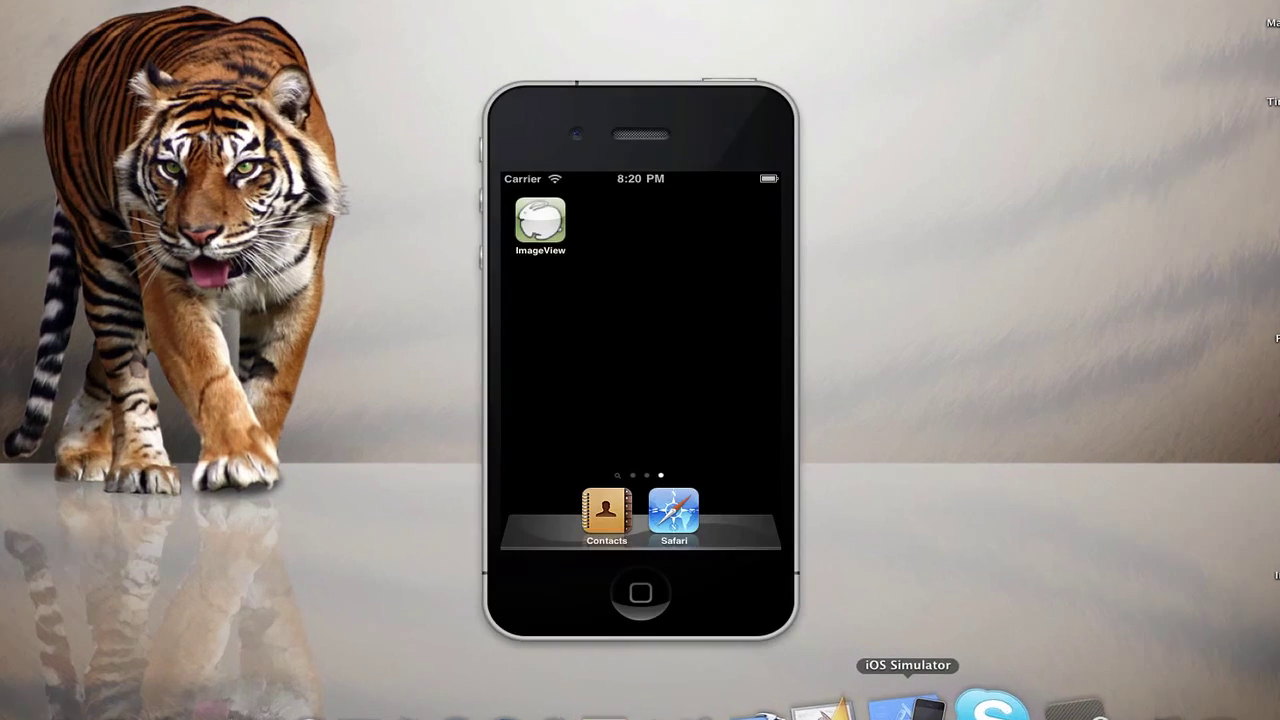
# Step: Launch ImageView, drag the image into the moving one to trigger the Collided alert, then Reset
pyautogui.click(540, 224)
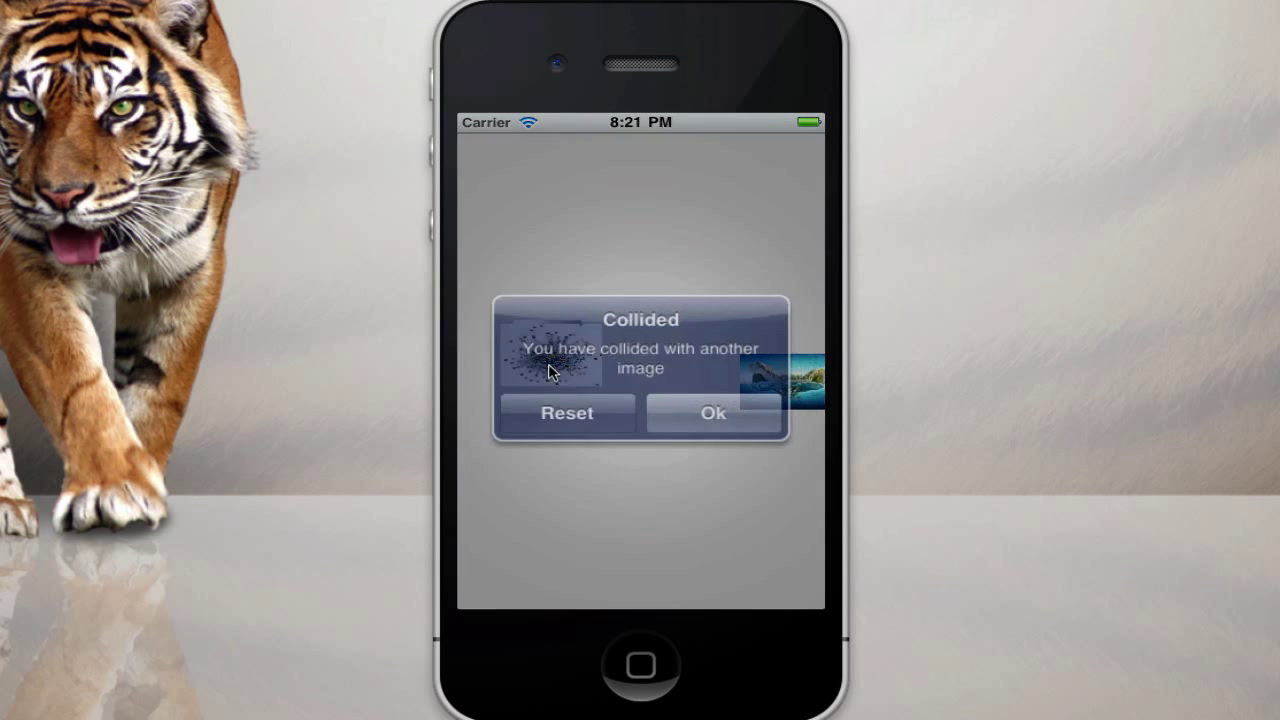
pyautogui.click(712, 412)
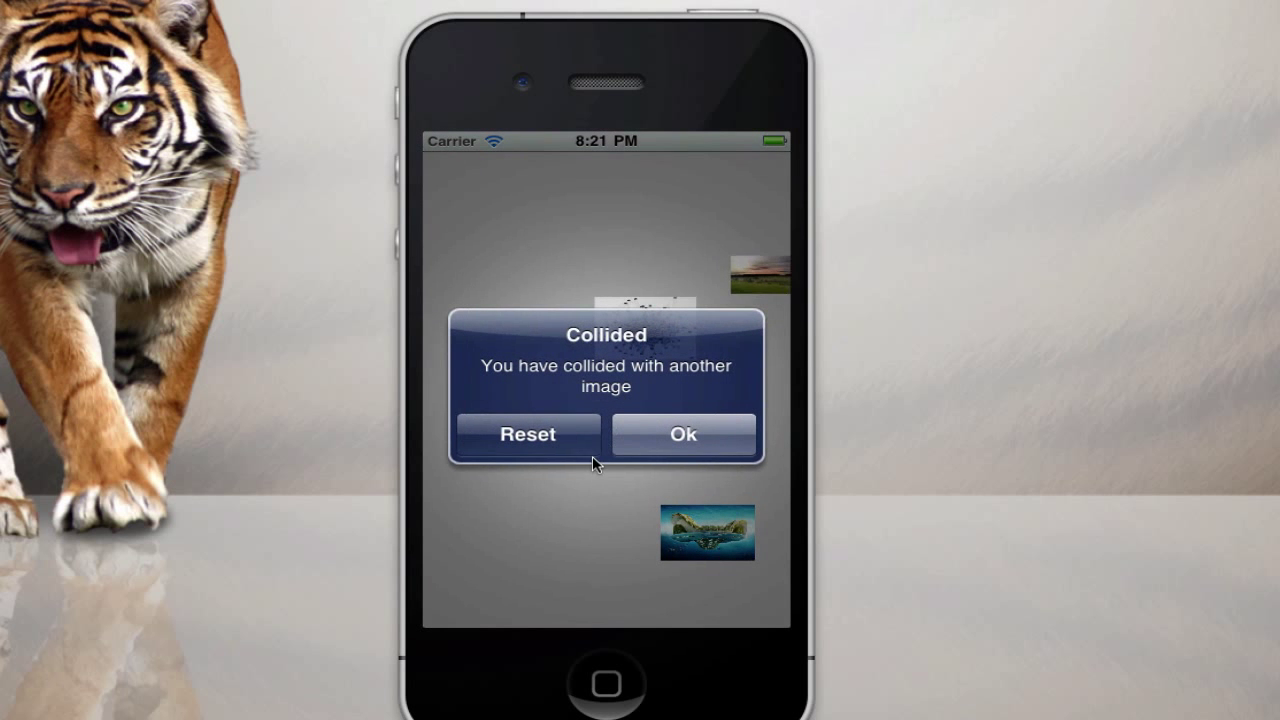
pyautogui.click(528, 434)
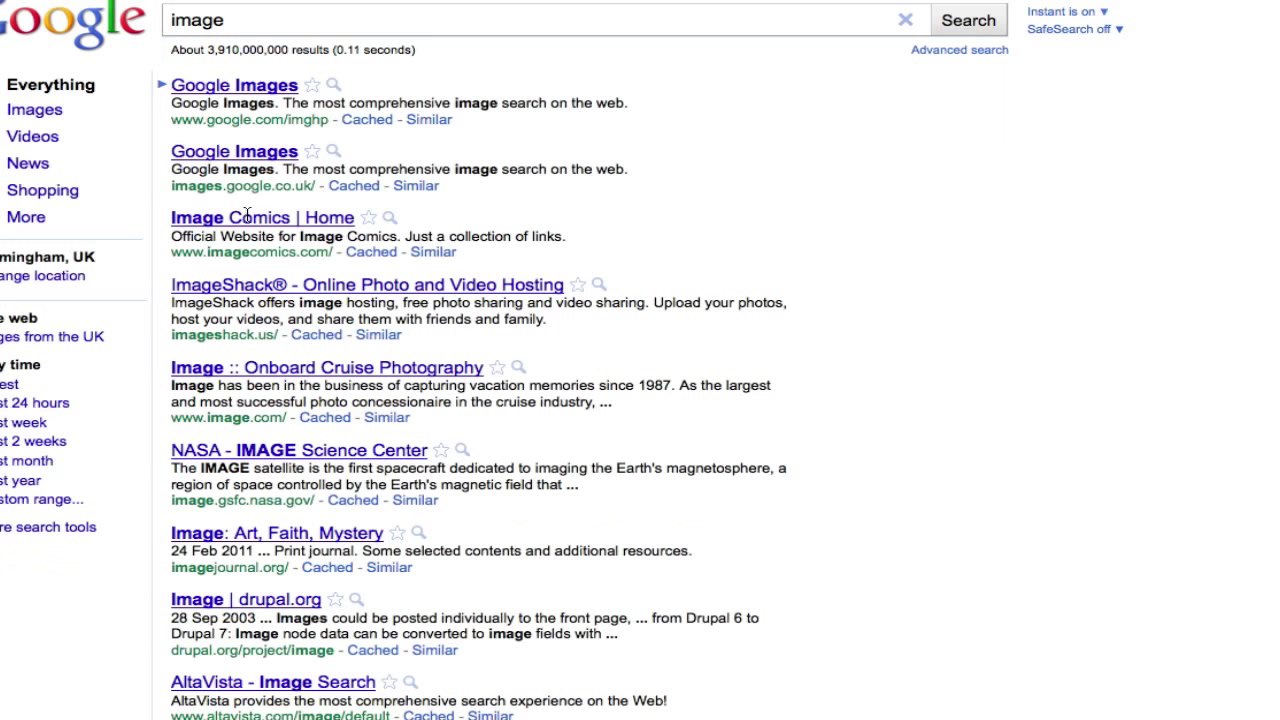
# Step: Switch the Google search for 'image' to picture results
pyautogui.click(36, 108)
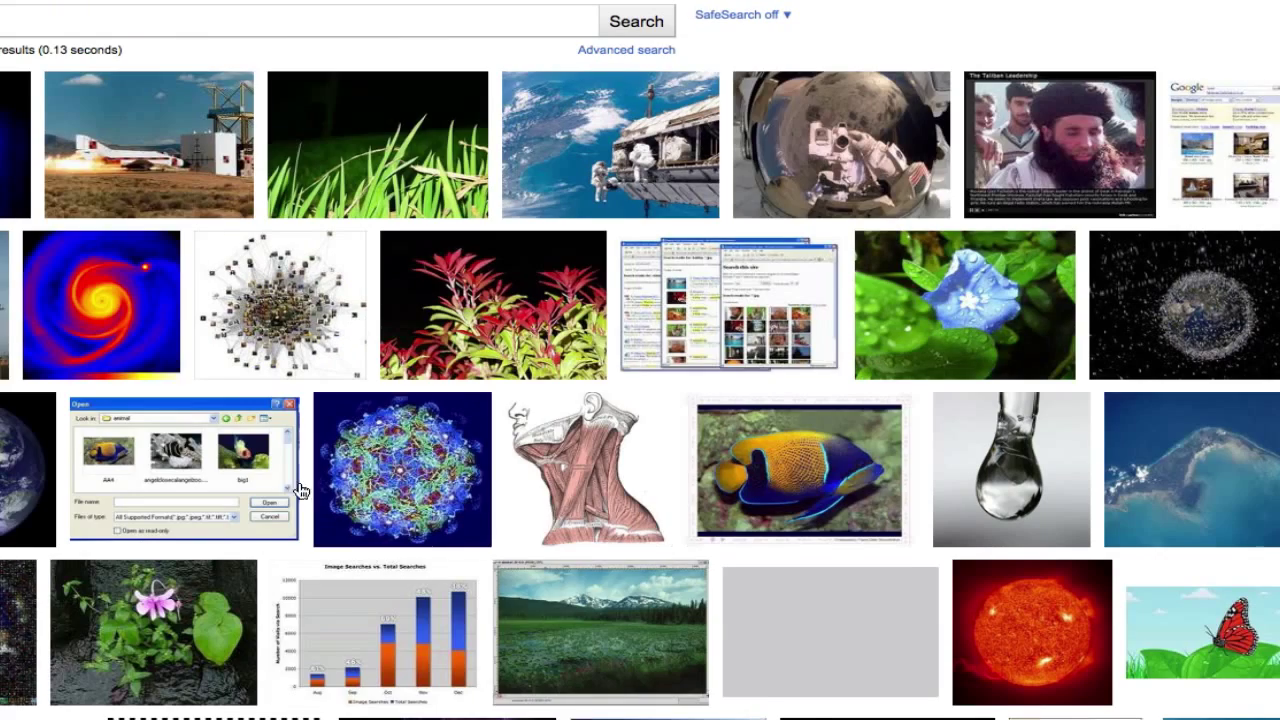
pyautogui.moveTo(278, 304)
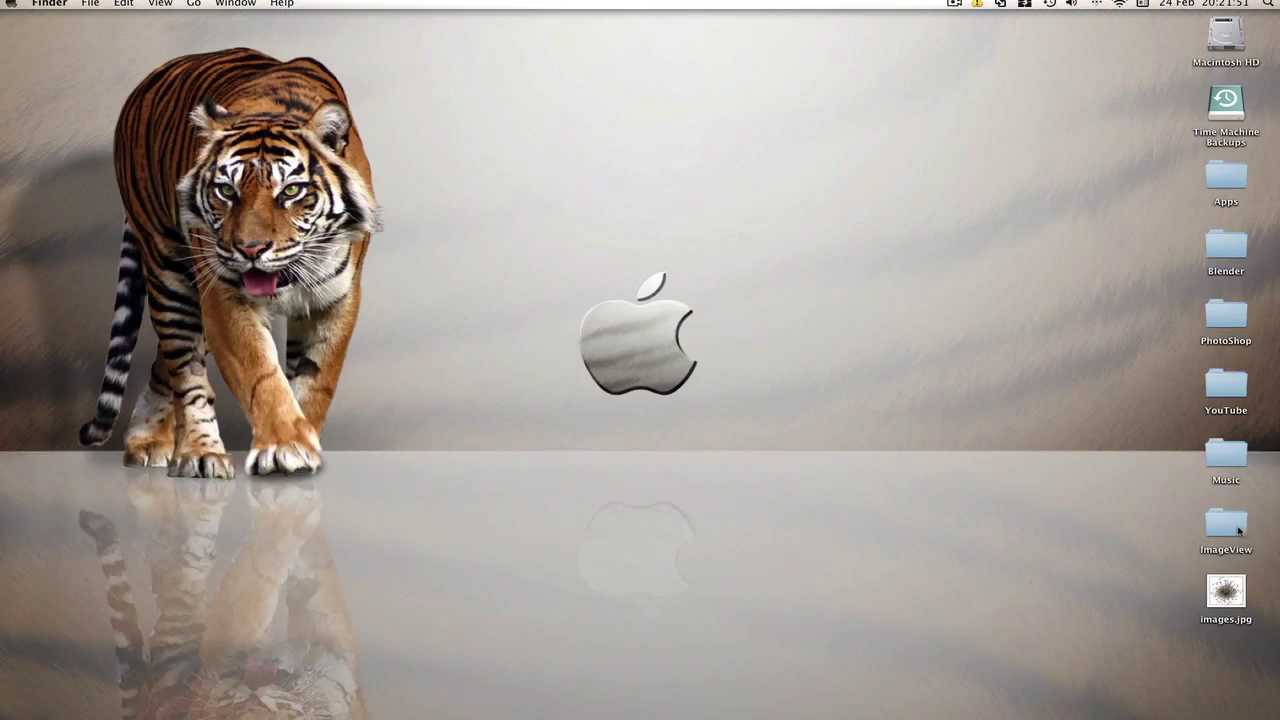
# Step: Drop the downloaded random.jpg into the project's Resources group
pyautogui.doubleClick(1224, 522)
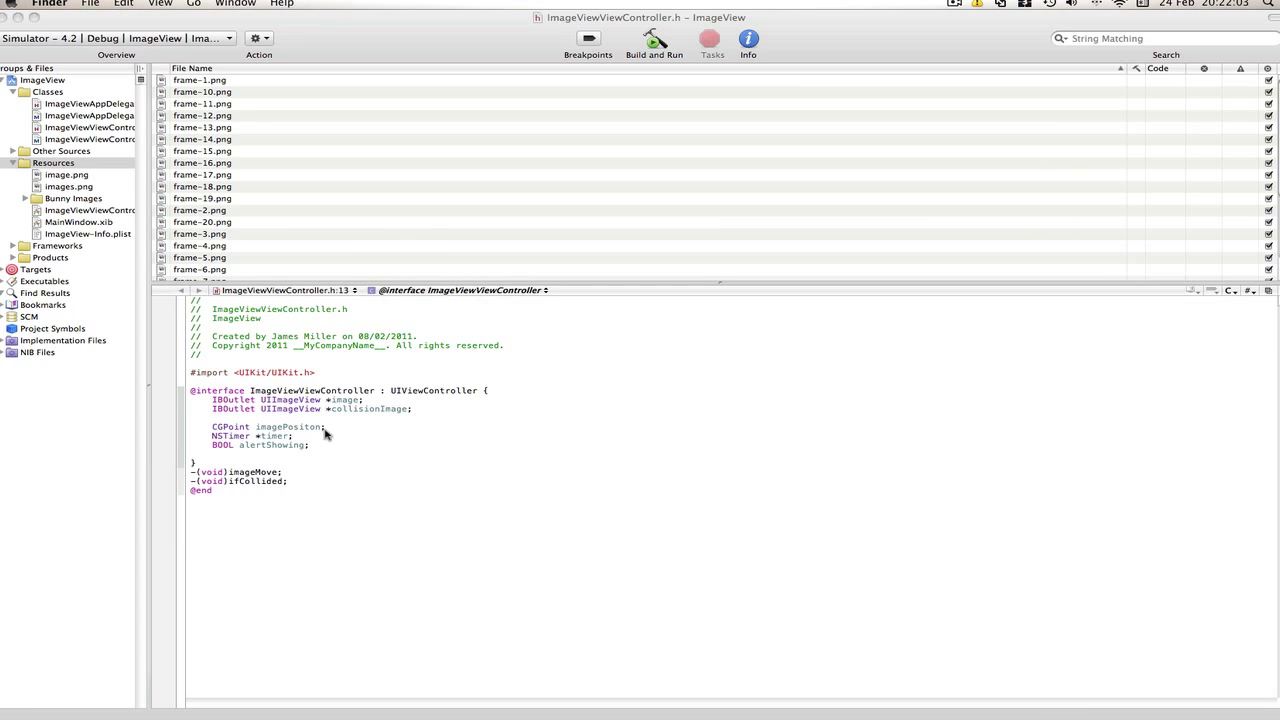
pyautogui.moveTo(236, 306)
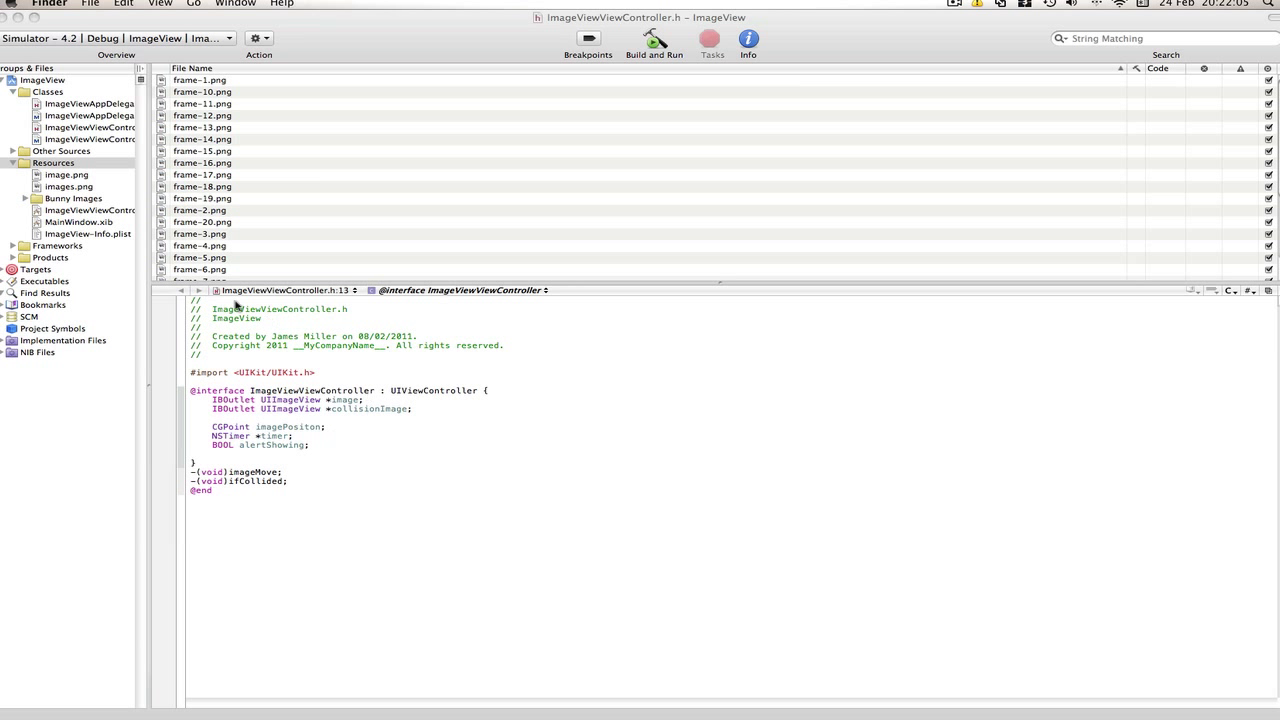
pyautogui.moveTo(1156, 710)
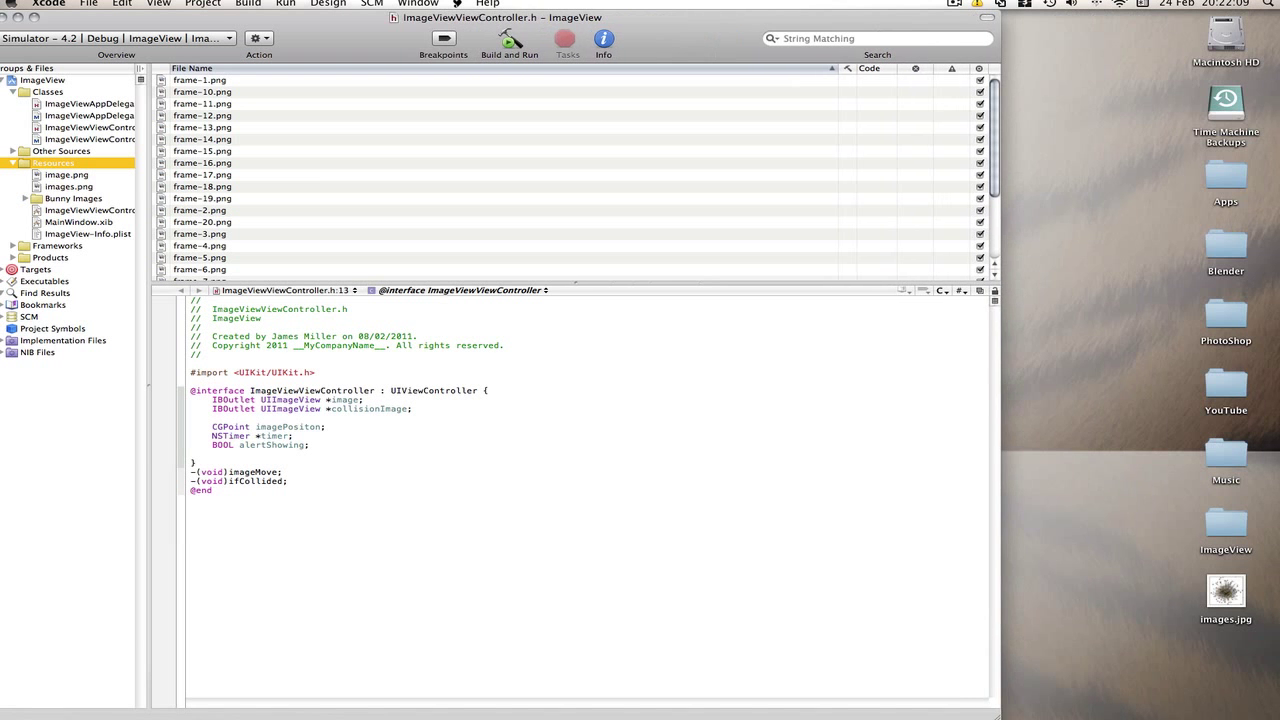
pyautogui.click(1224, 590)
pyautogui.write('rando')
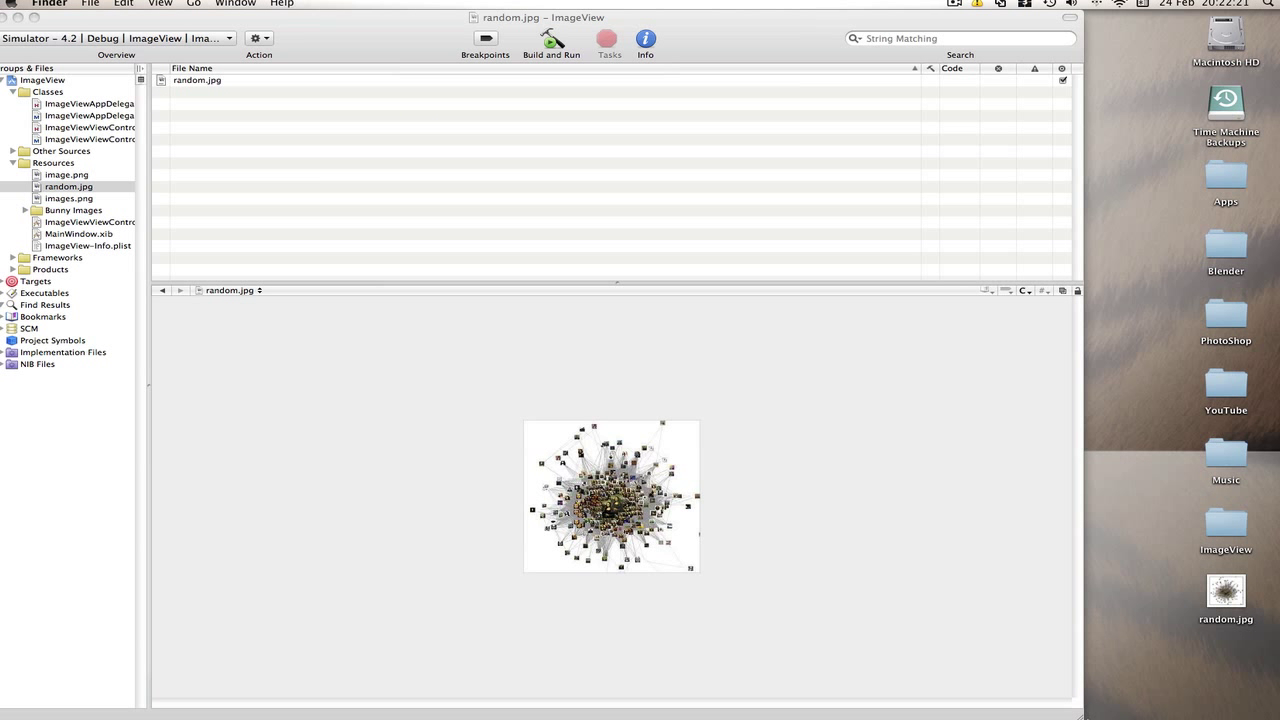
# Step: Declare IBOutlet UIImageView *image2; below collisionImage in ImageViewViewController.h
pyautogui.click(68, 188)
pyautogui.write('IBOu')
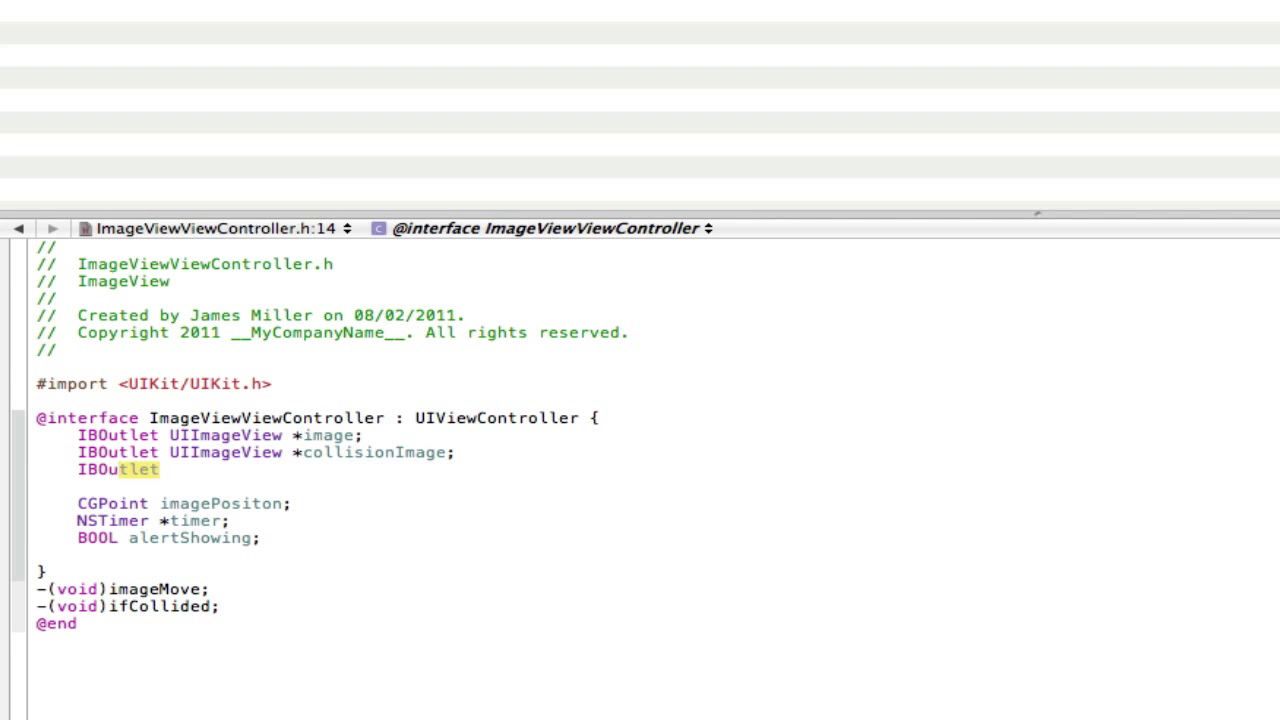
pyautogui.write('UIMenuItem')
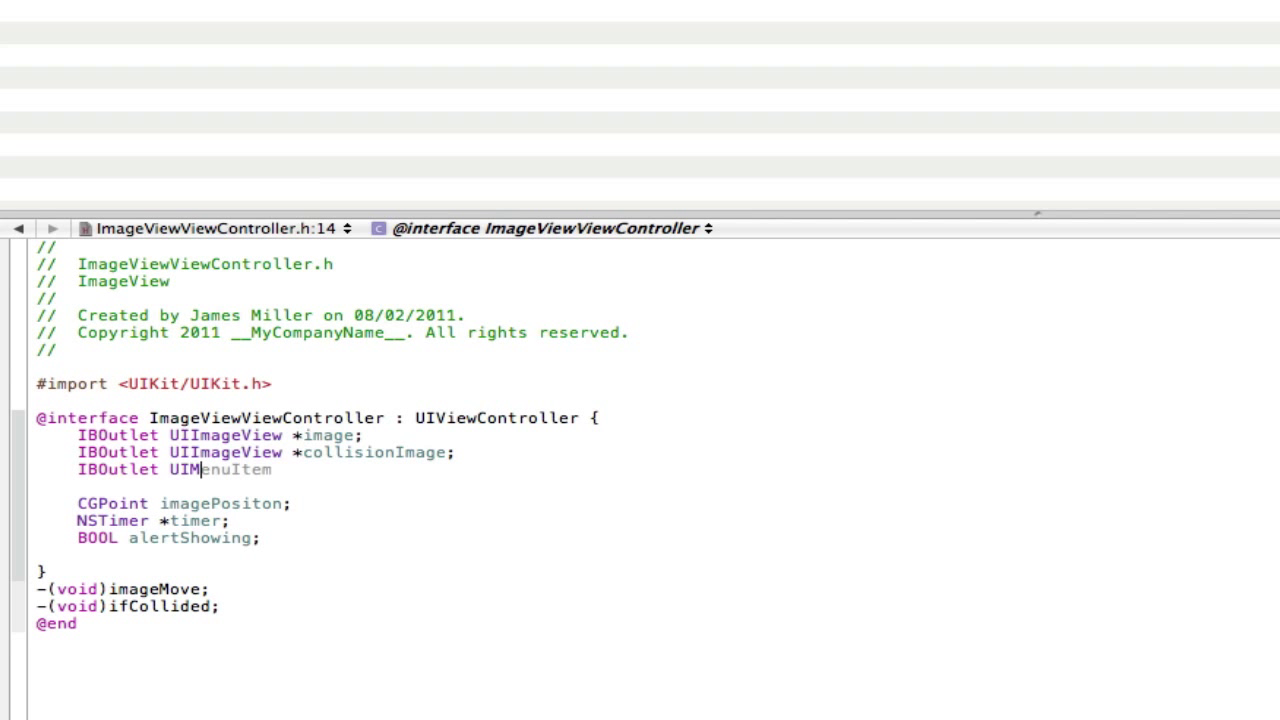
pyautogui.press('Backspace')
pyautogui.write('ImageView *image')
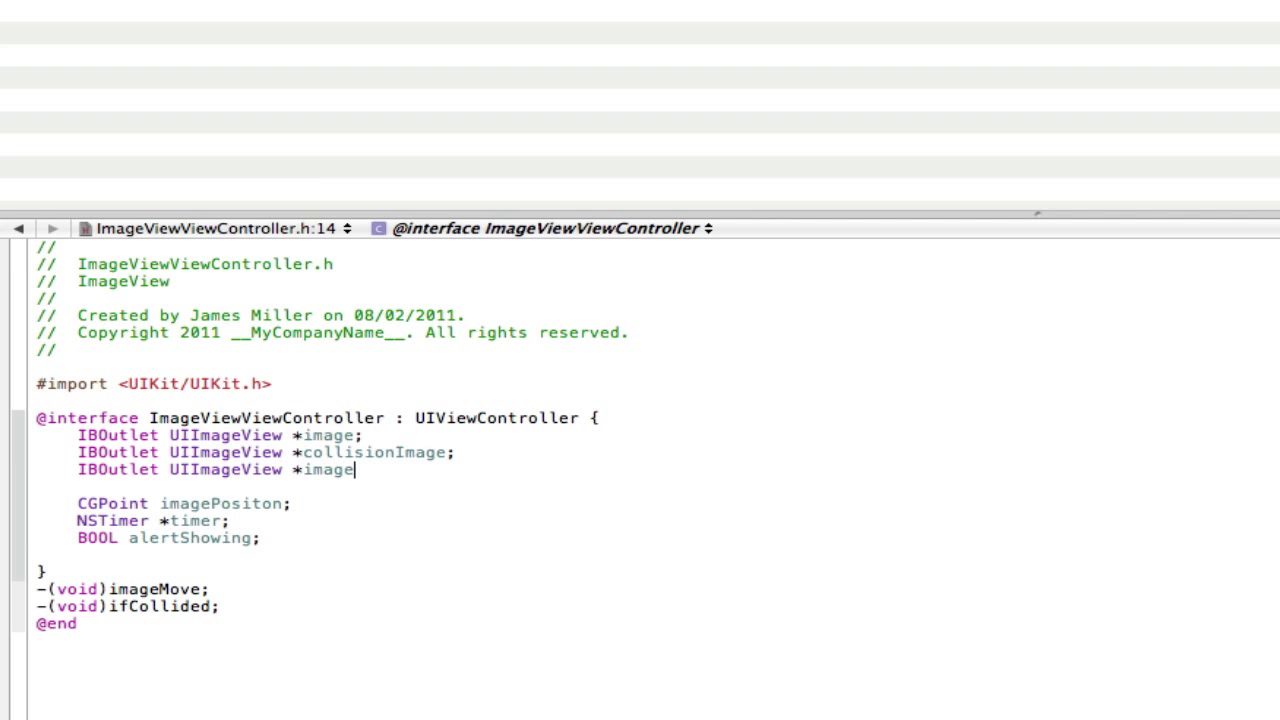
pyautogui.write('2;')
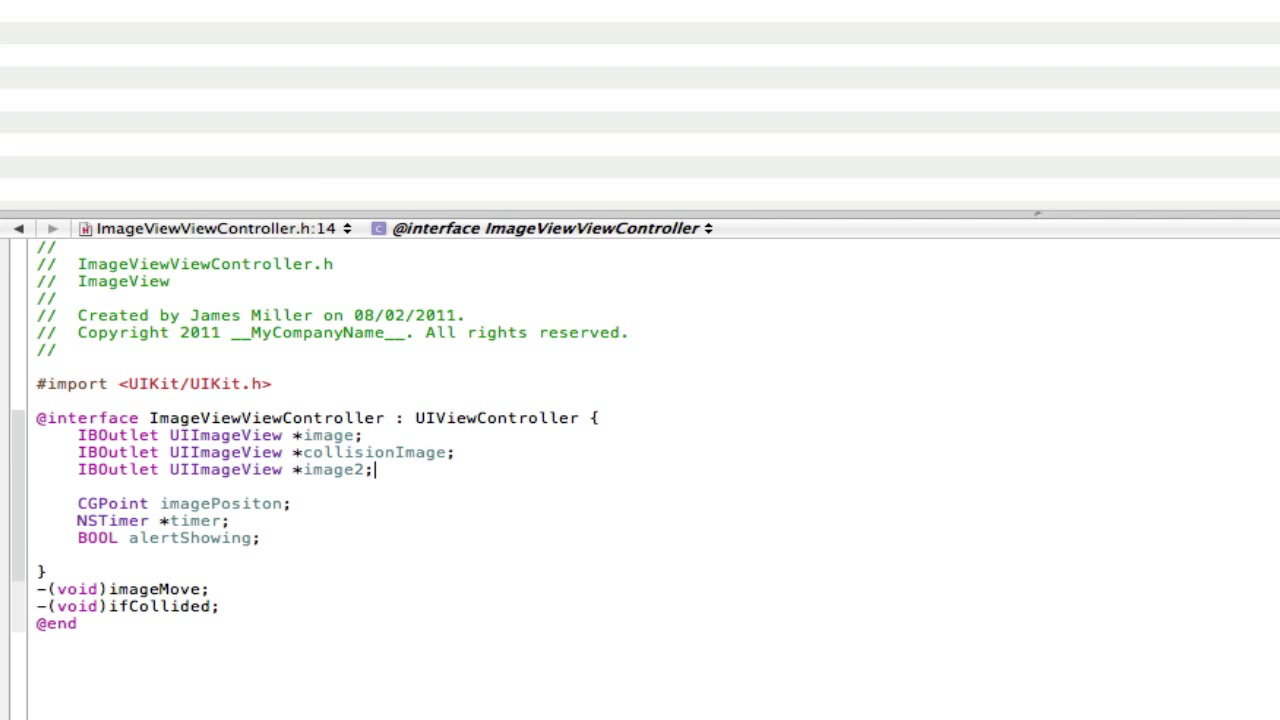
# Step: Wrap image.center = location; in an if ([touch view] == image) { … } check in touchesBegan
pyautogui.click(52, 228)
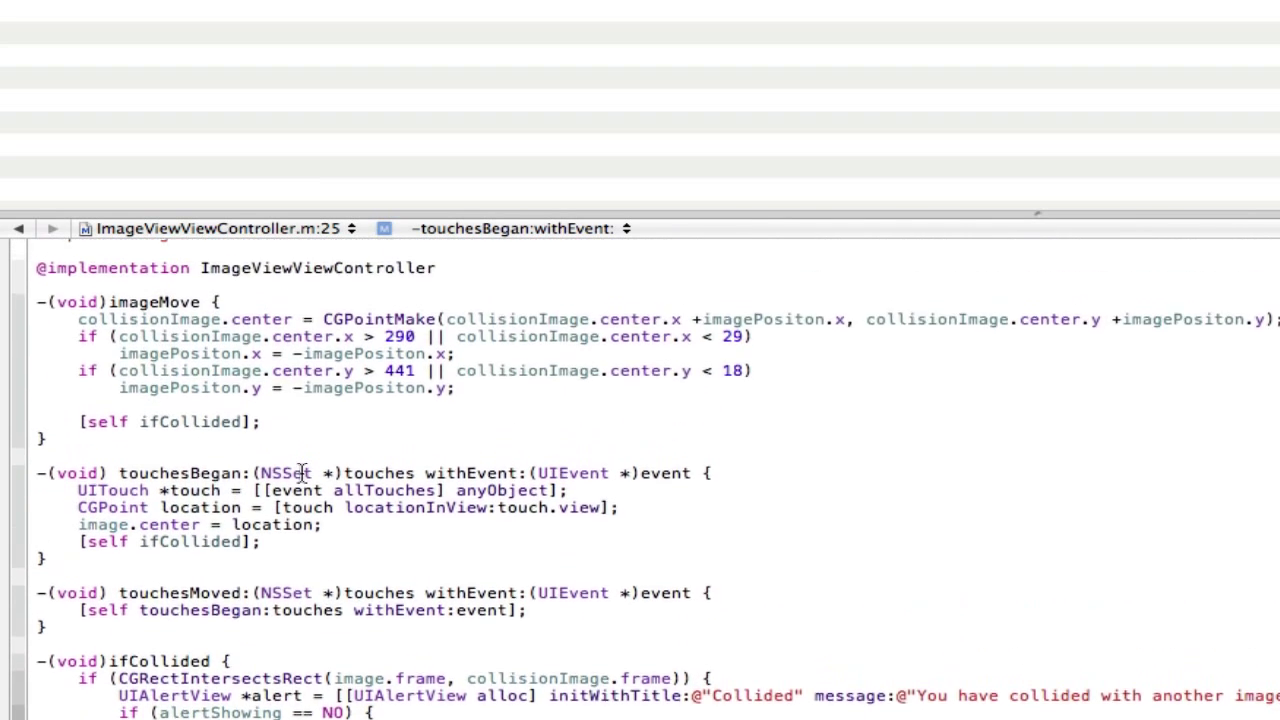
pyautogui.scroll(3)
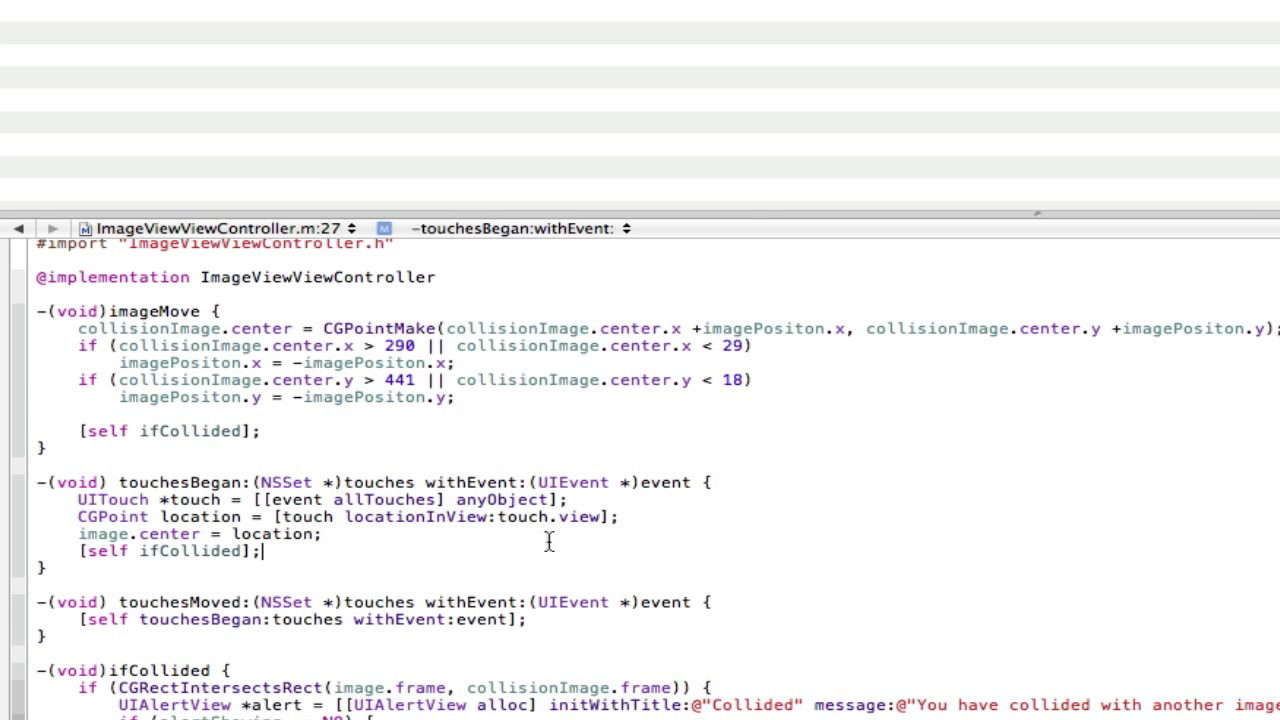
pyautogui.moveTo(642, 520)
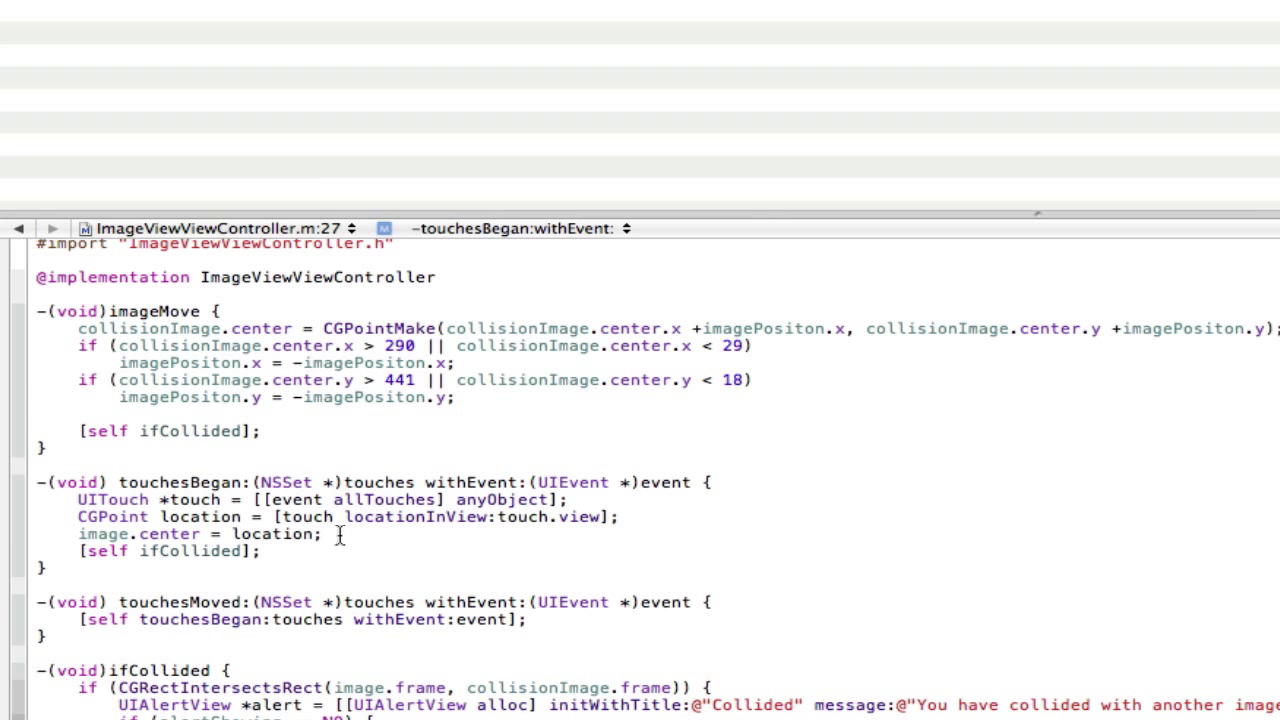
pyautogui.moveTo(84, 532)
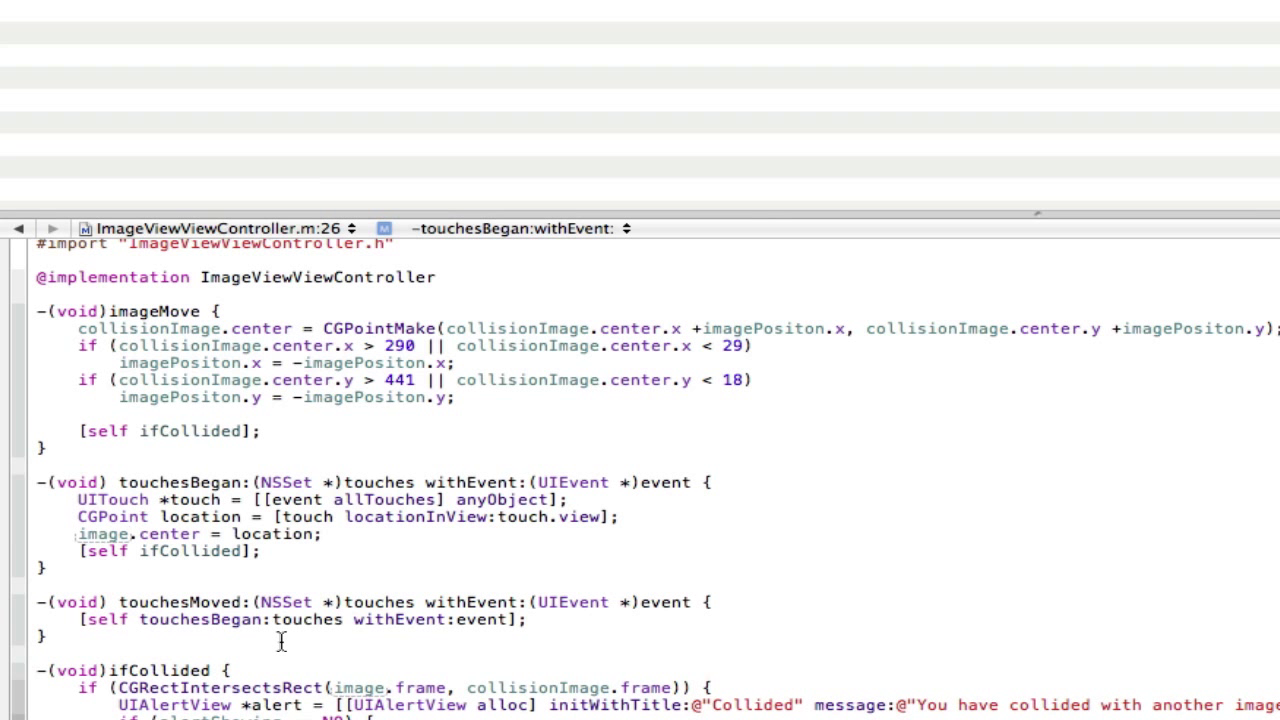
pyautogui.click(620, 516)
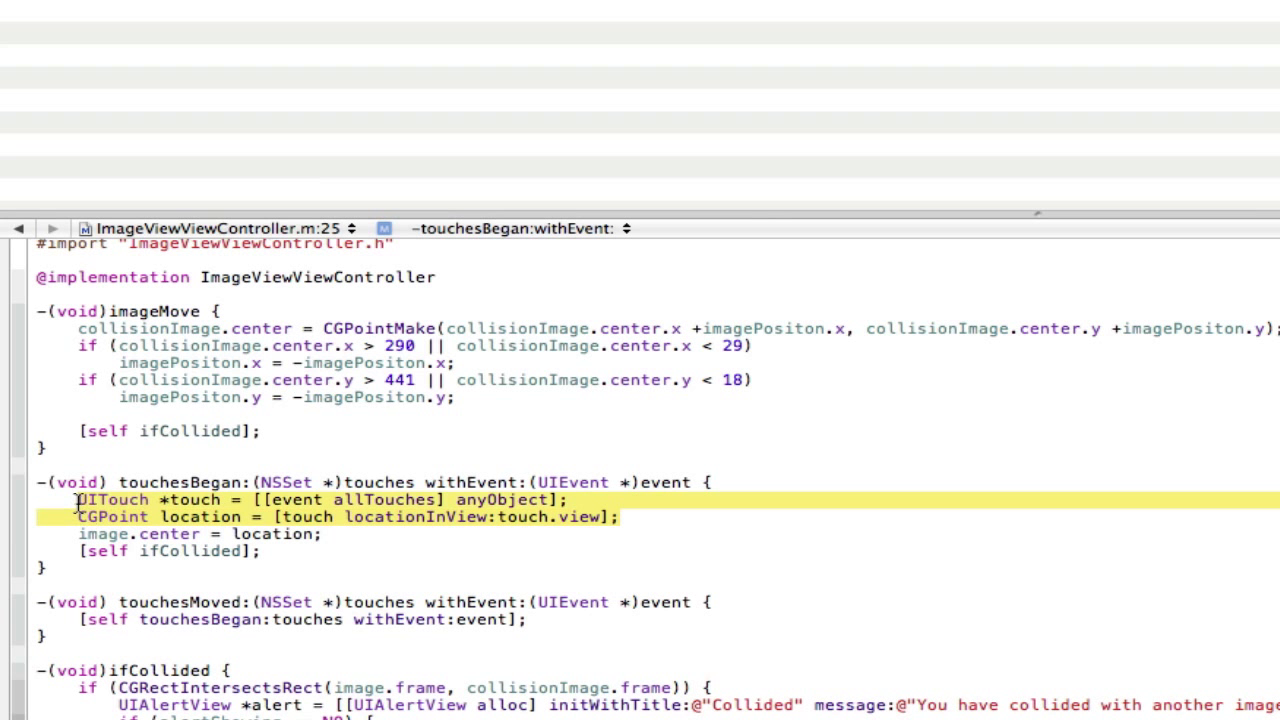
pyautogui.click(618, 516)
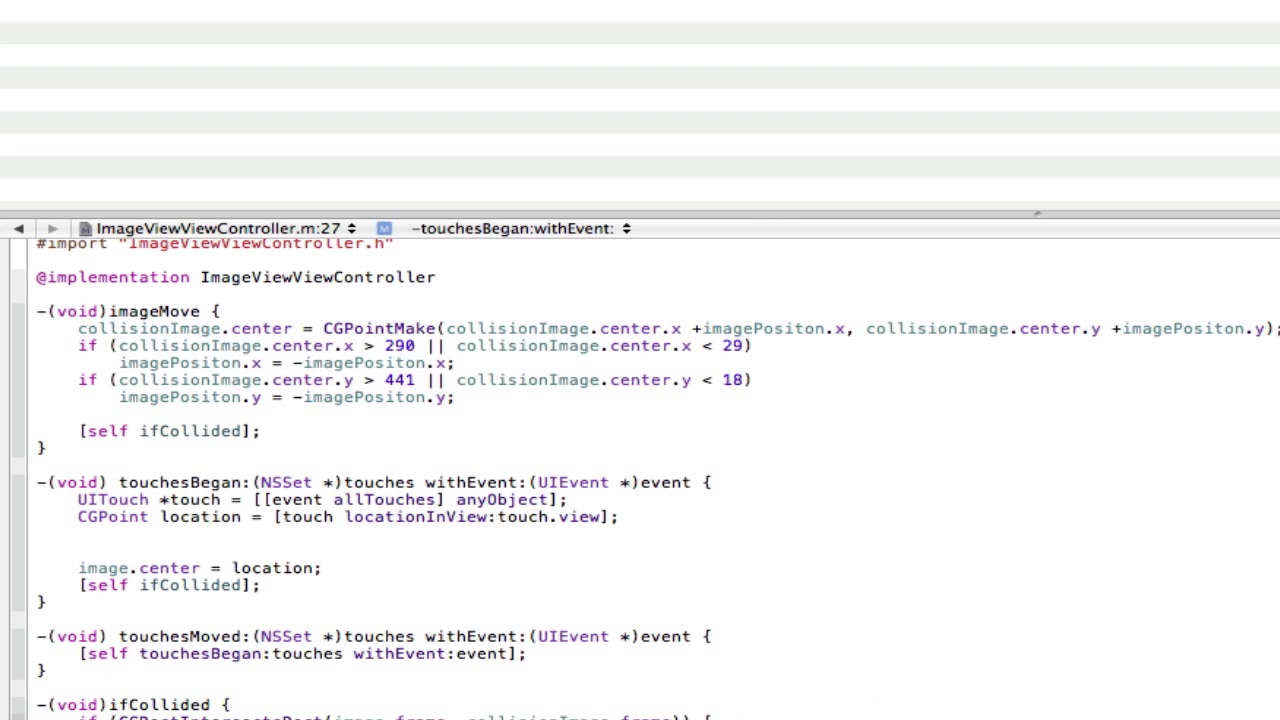
pyautogui.write('if')
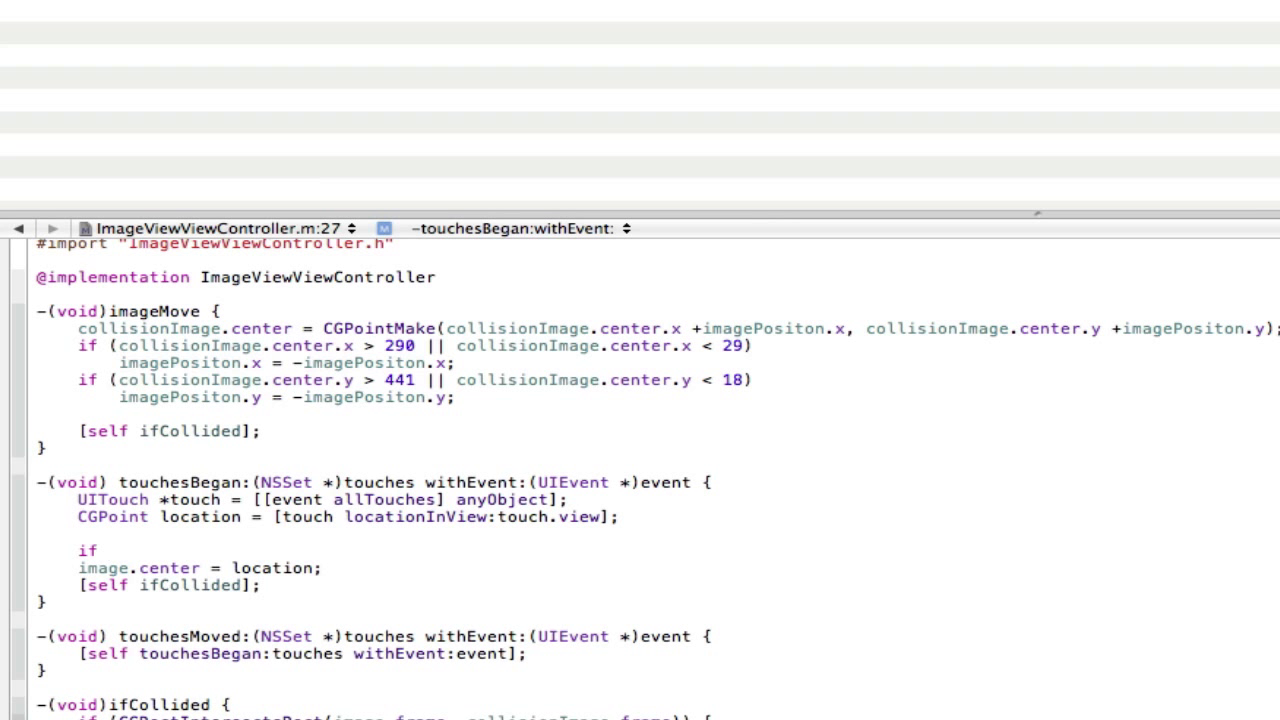
pyautogui.write('(')
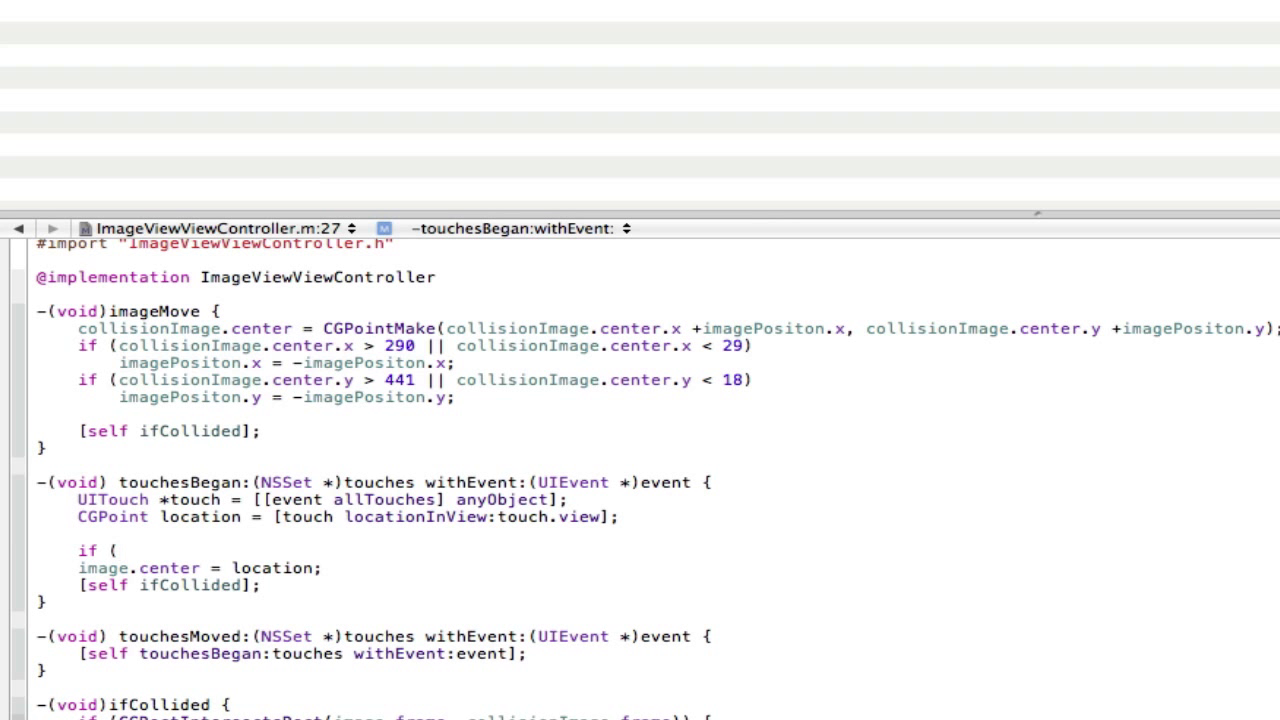
pyautogui.write('[t')
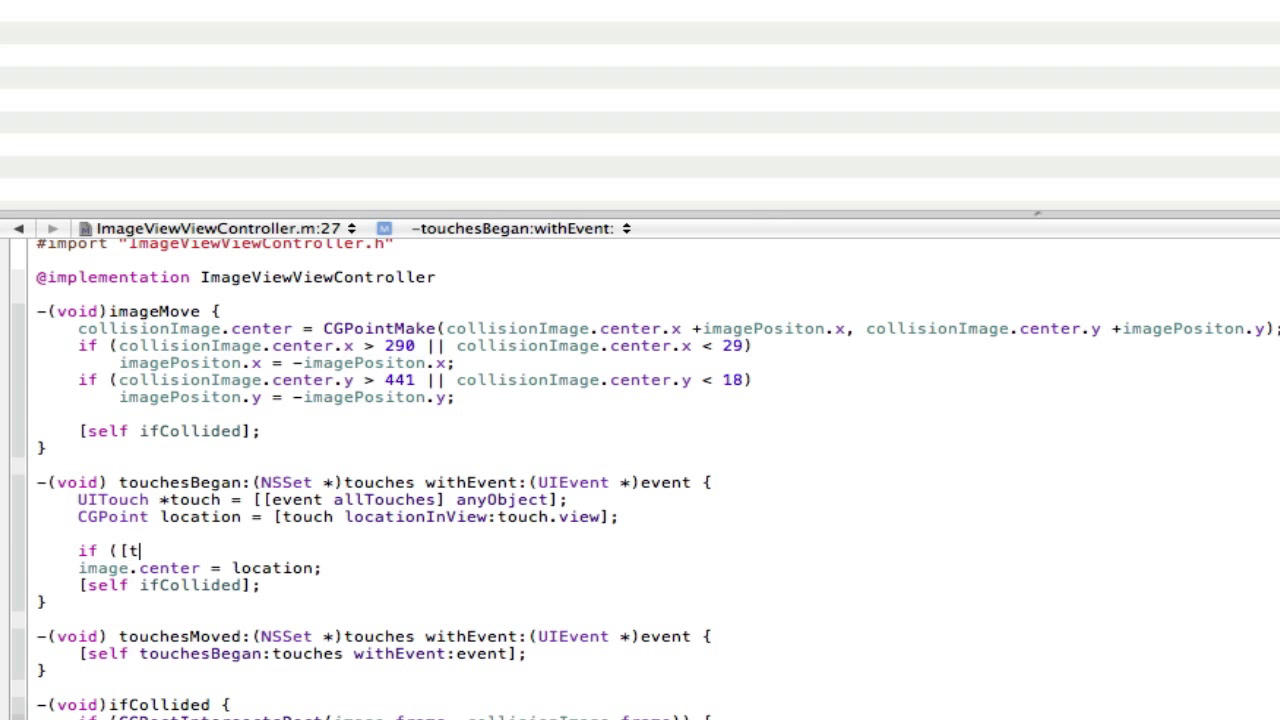
pyautogui.write('ouch view')
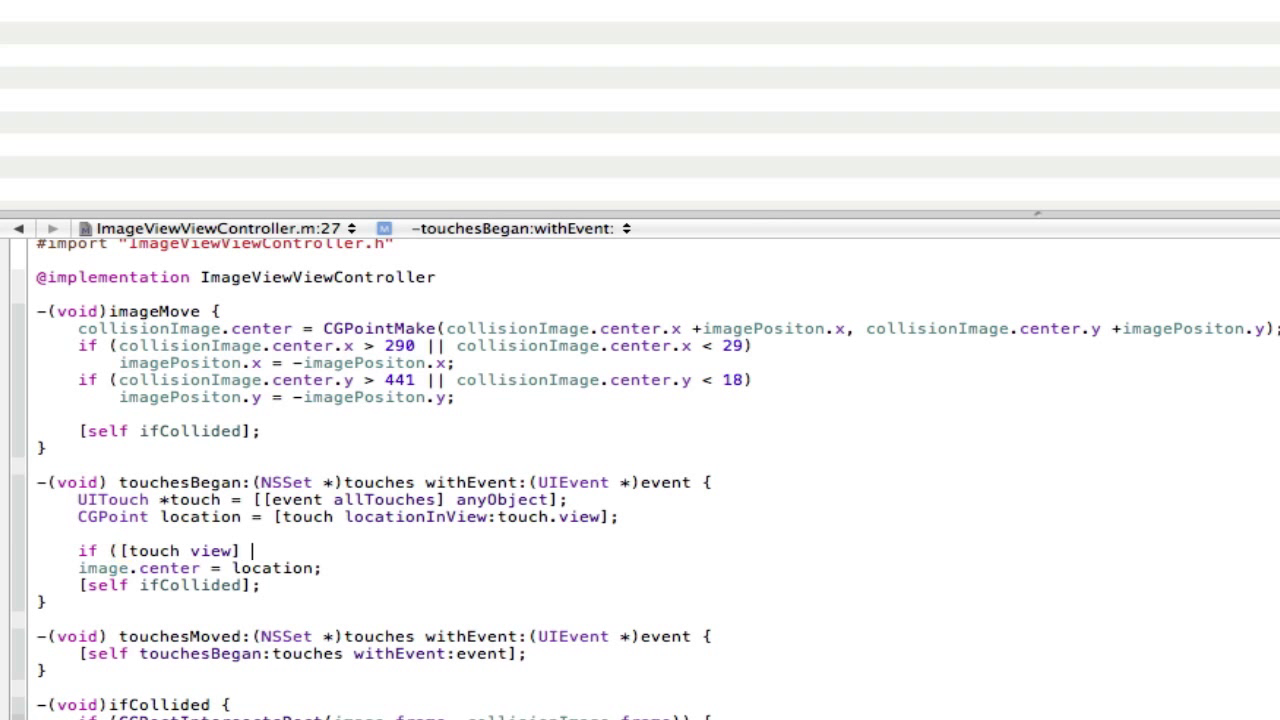
pyautogui.write('= image) {')
pyautogui.write('}')
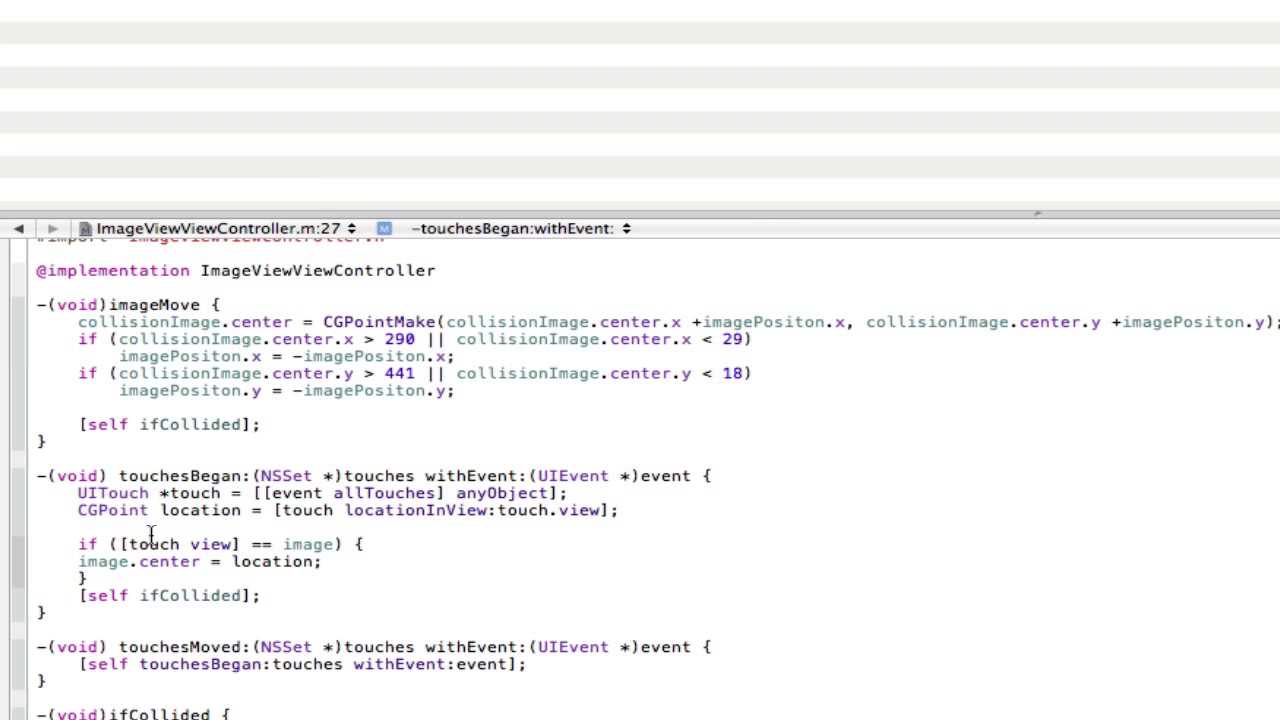
pyautogui.doubleClick(308, 544)
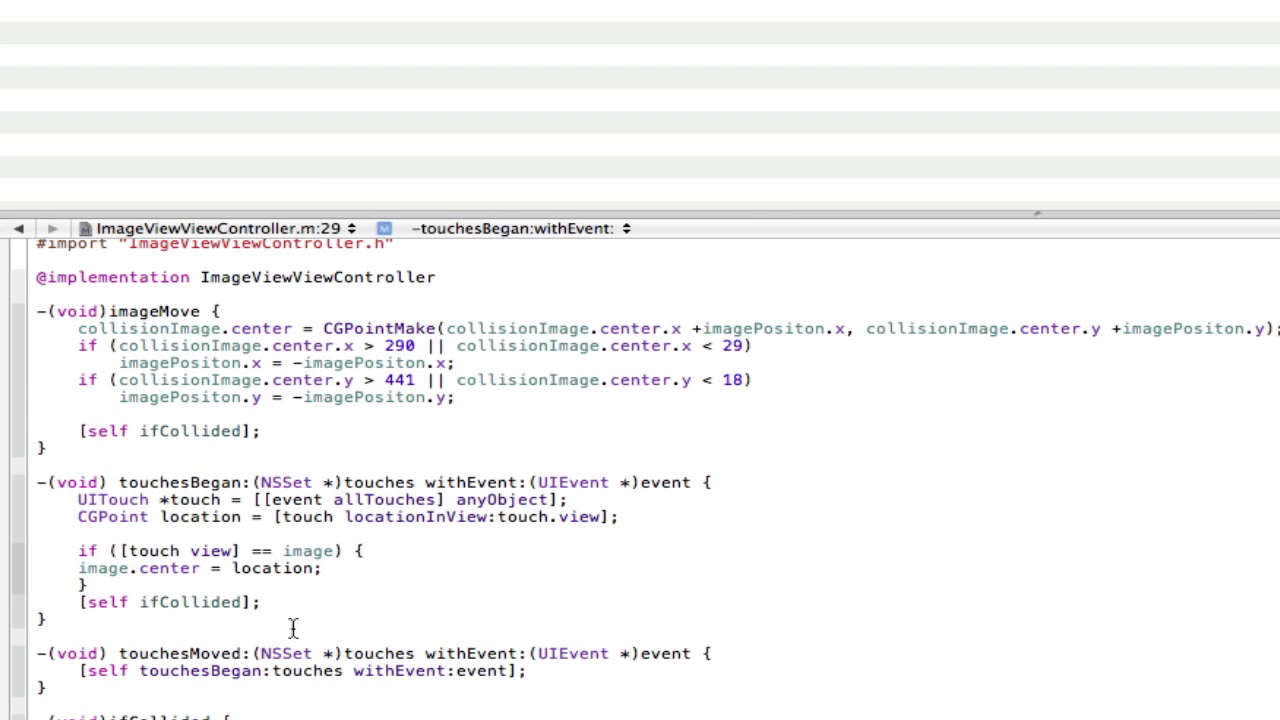
# Step: Add else if ([touch view] == image2) { image2.center = location; } after the if block
pyautogui.click(88, 584)
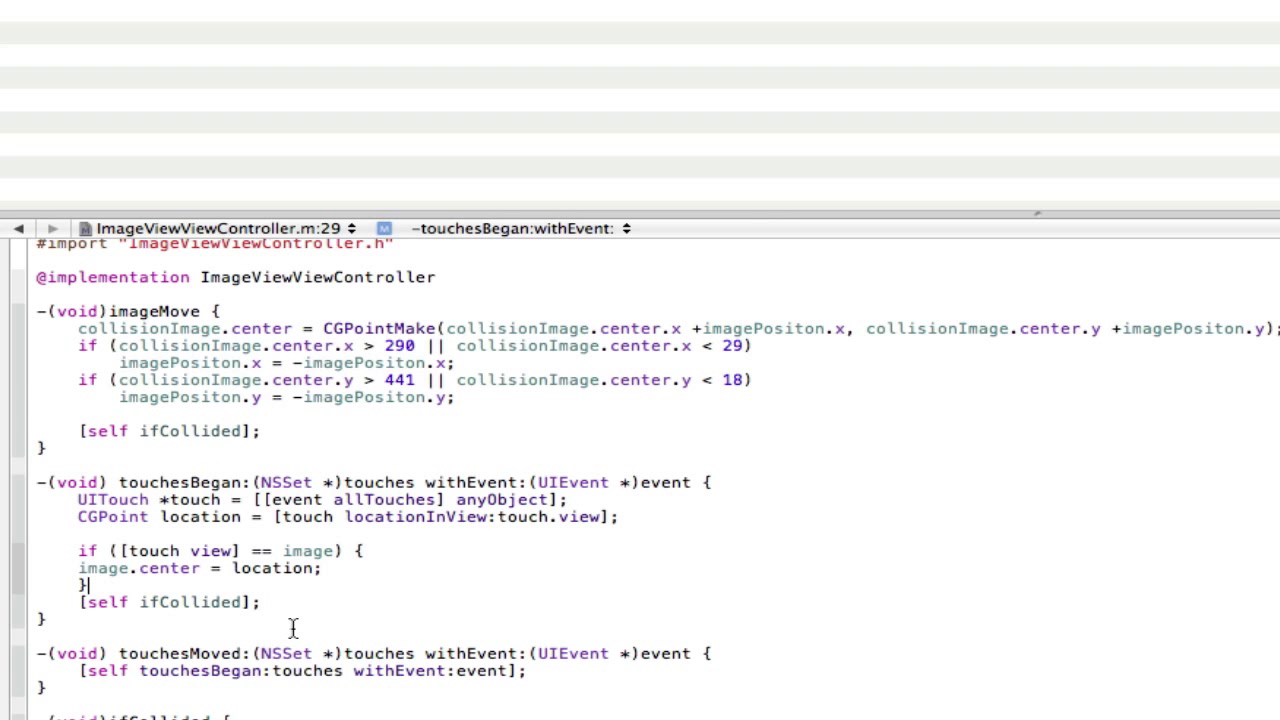
pyautogui.write(' els')
pyautogui.press('Return')
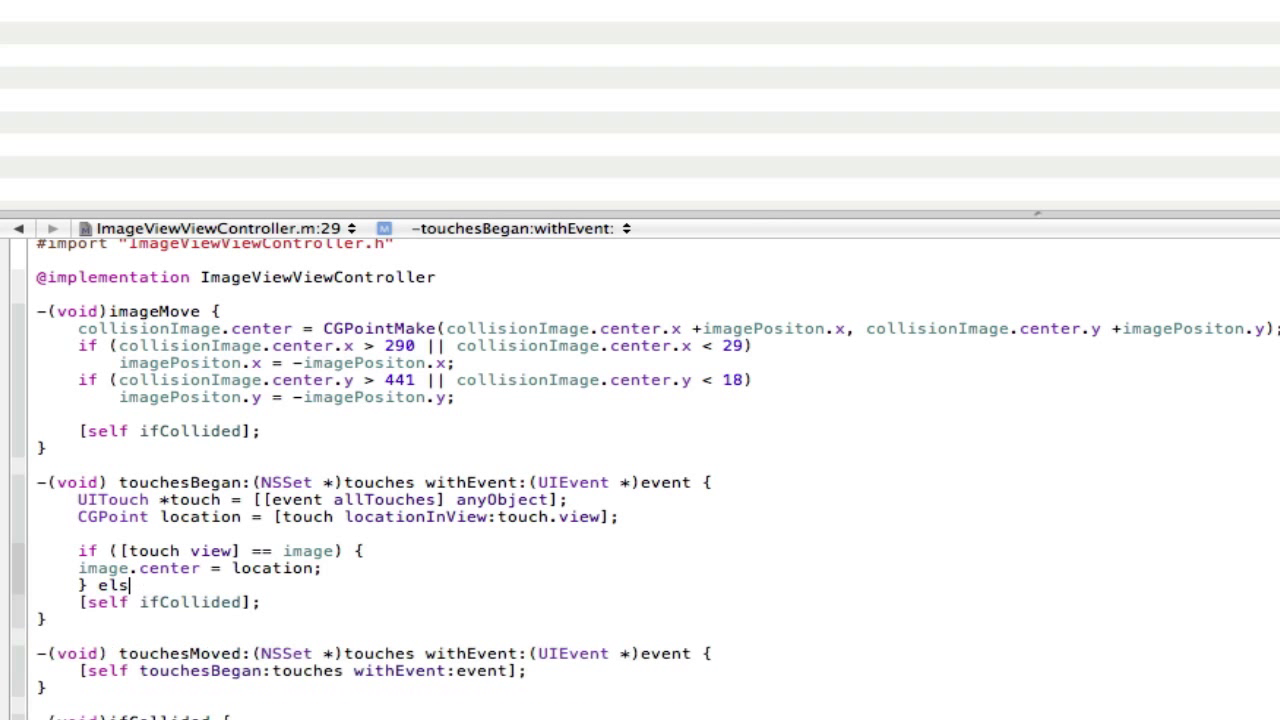
pyautogui.write('e if (condition) {')
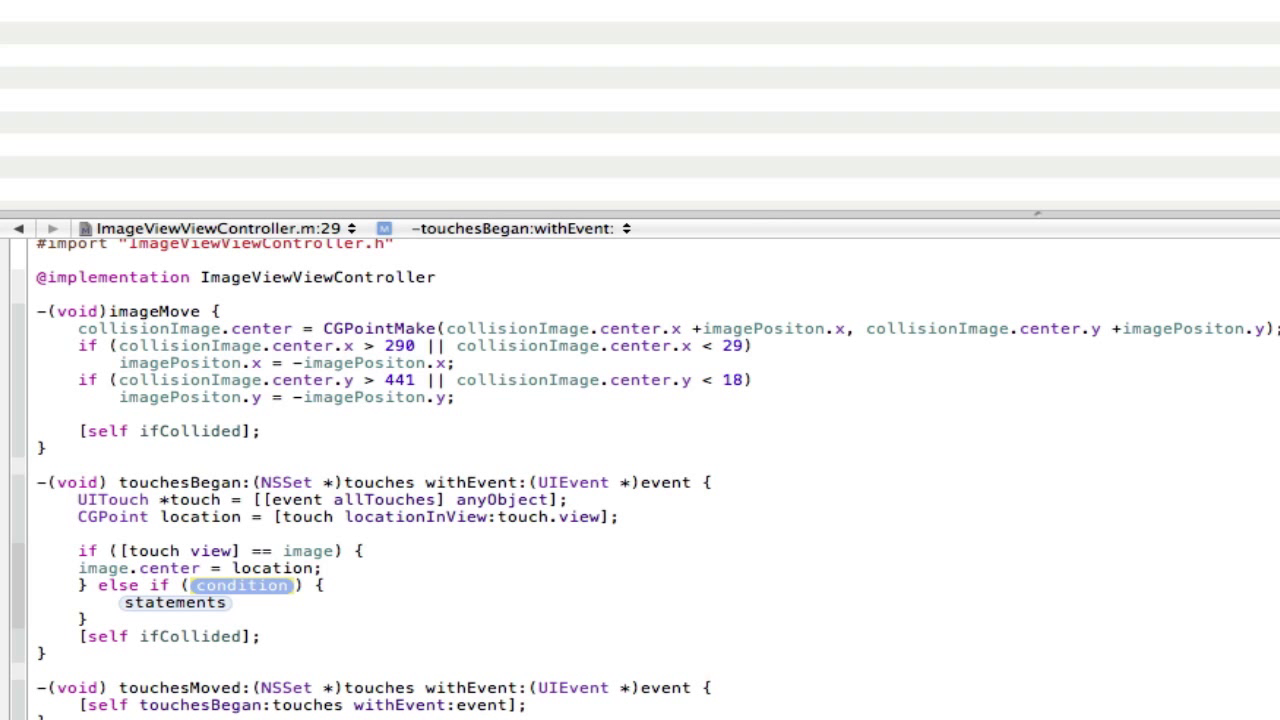
pyautogui.write('[touch')
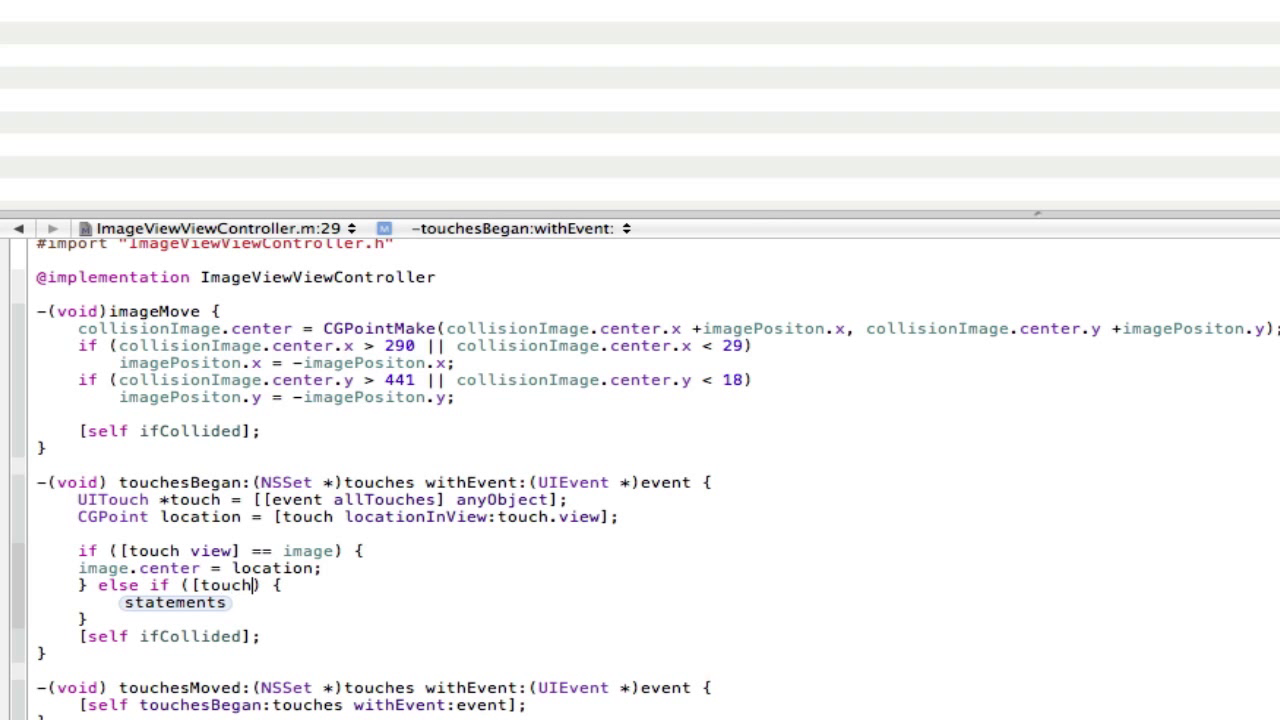
pyautogui.write('view')
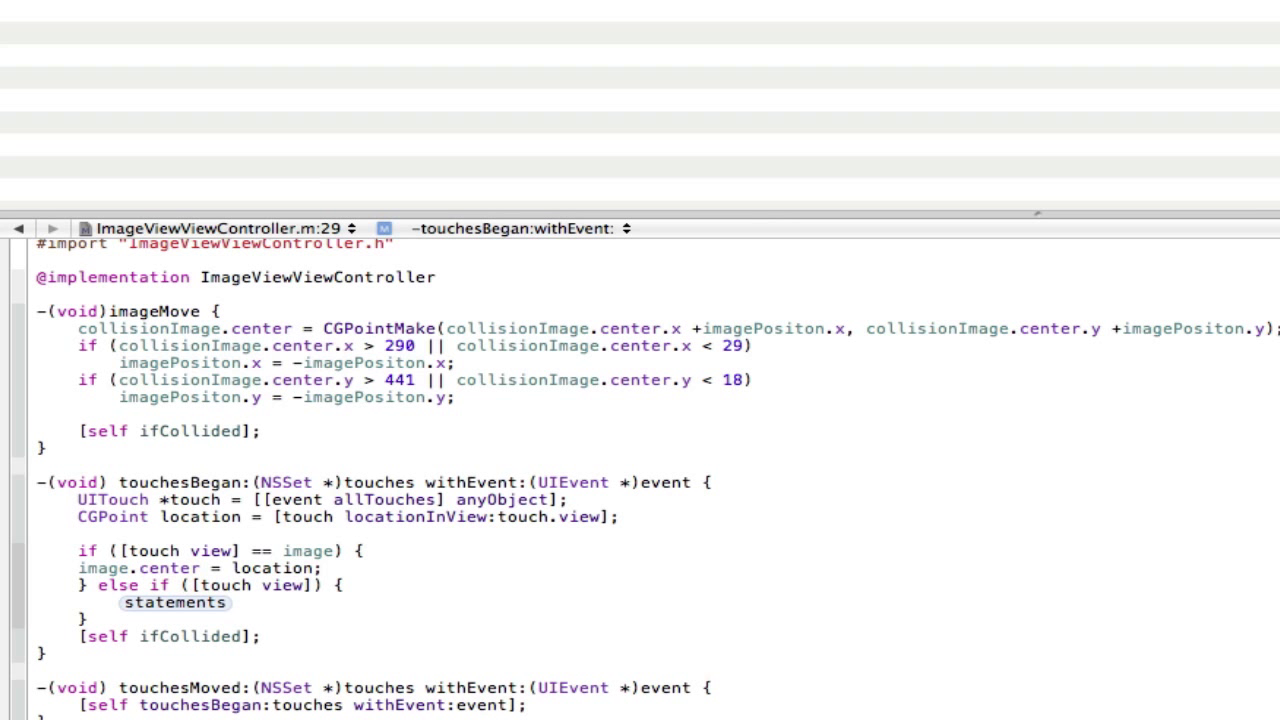
pyautogui.write('== image2')
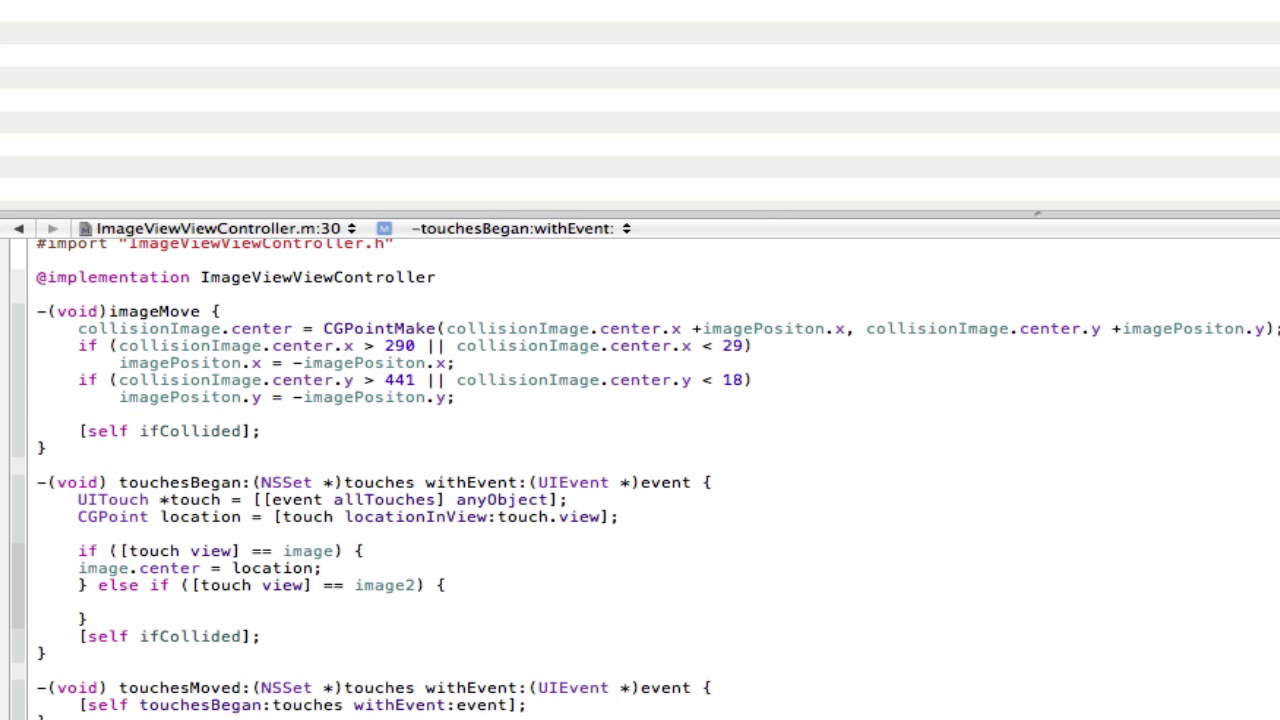
pyautogui.write('image2.c')
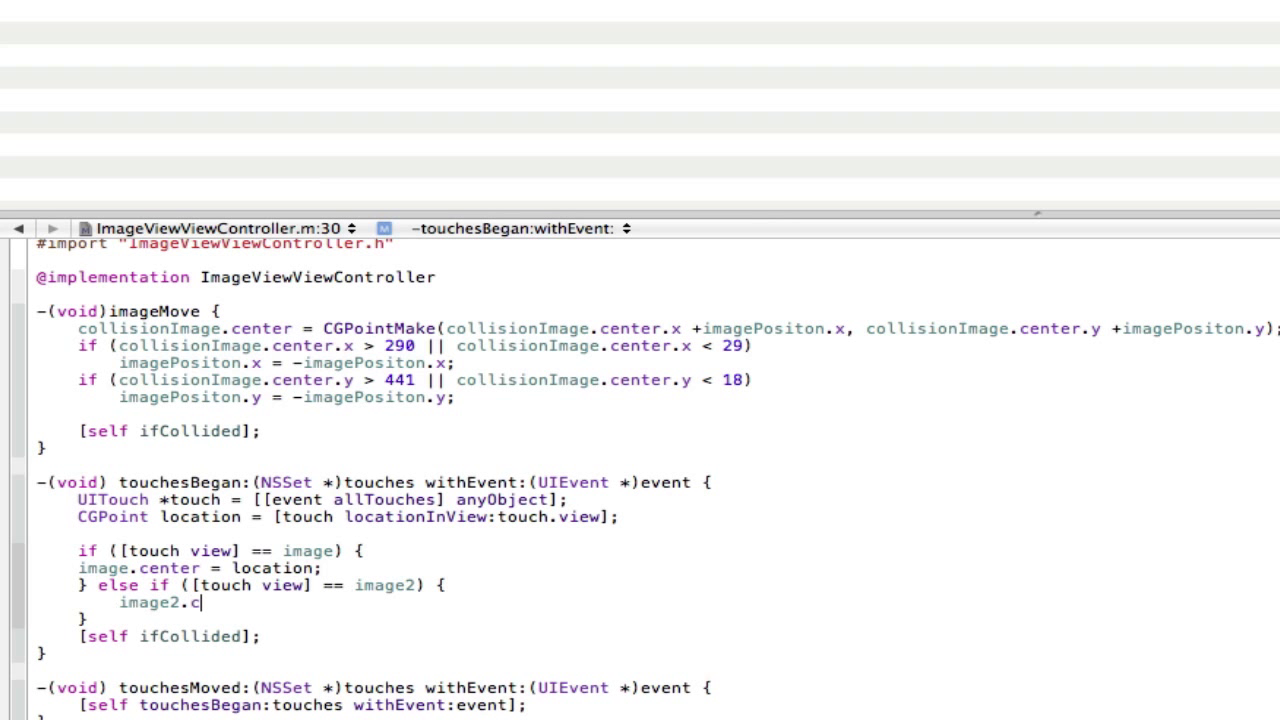
pyautogui.write('enter =')
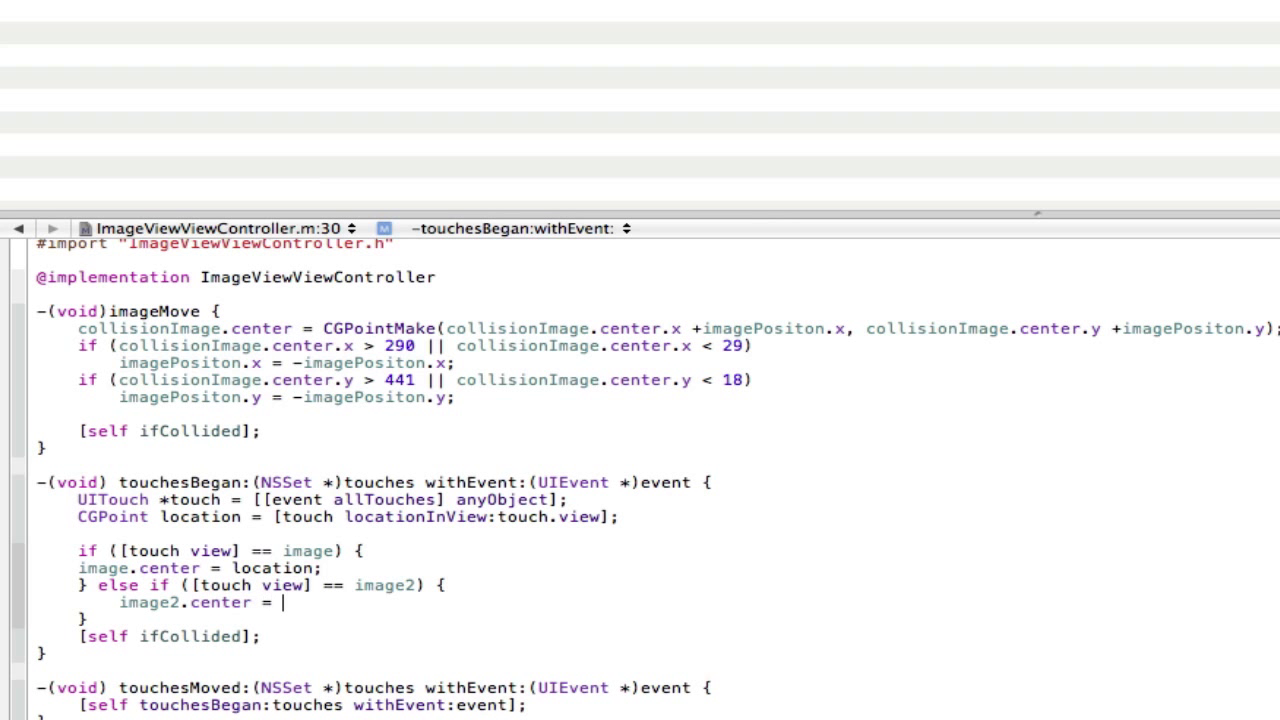
pyautogui.write('location;')
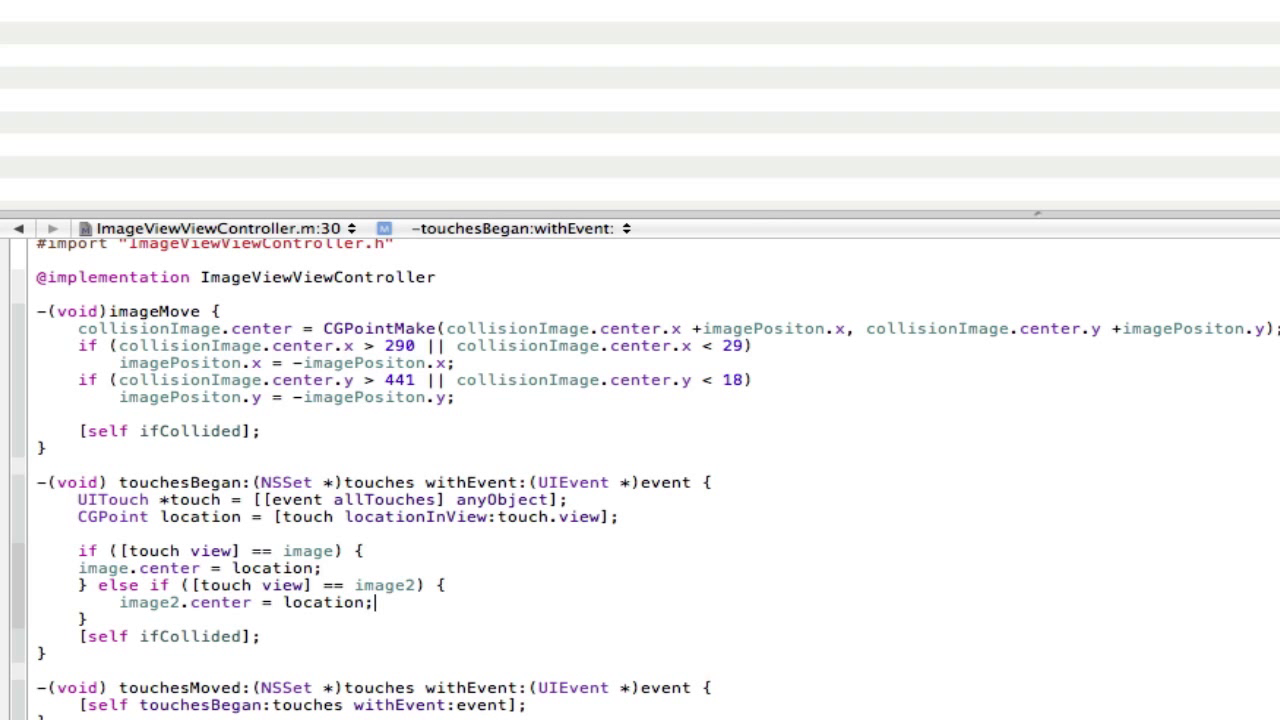
# Step: Change locationInView:touch.view to locationInView:self.view
pyautogui.doubleClick(170, 636)
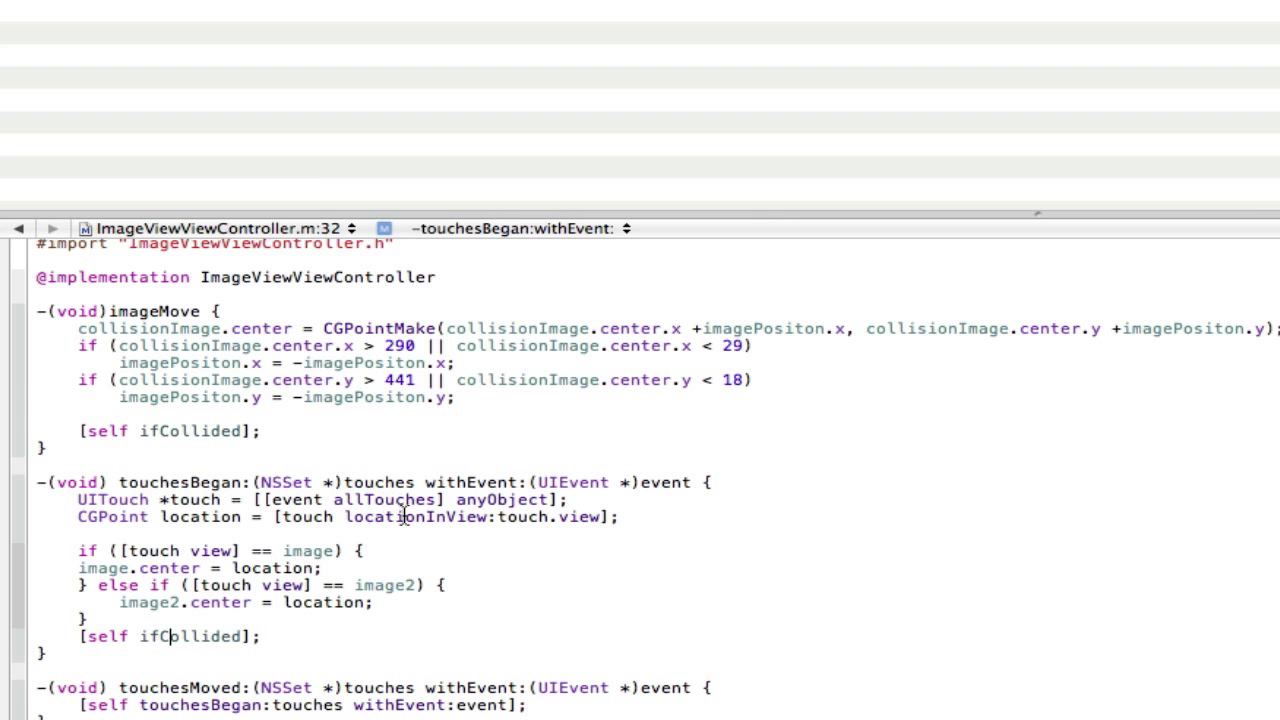
pyautogui.doubleClick(160, 516)
pyautogui.write('self')
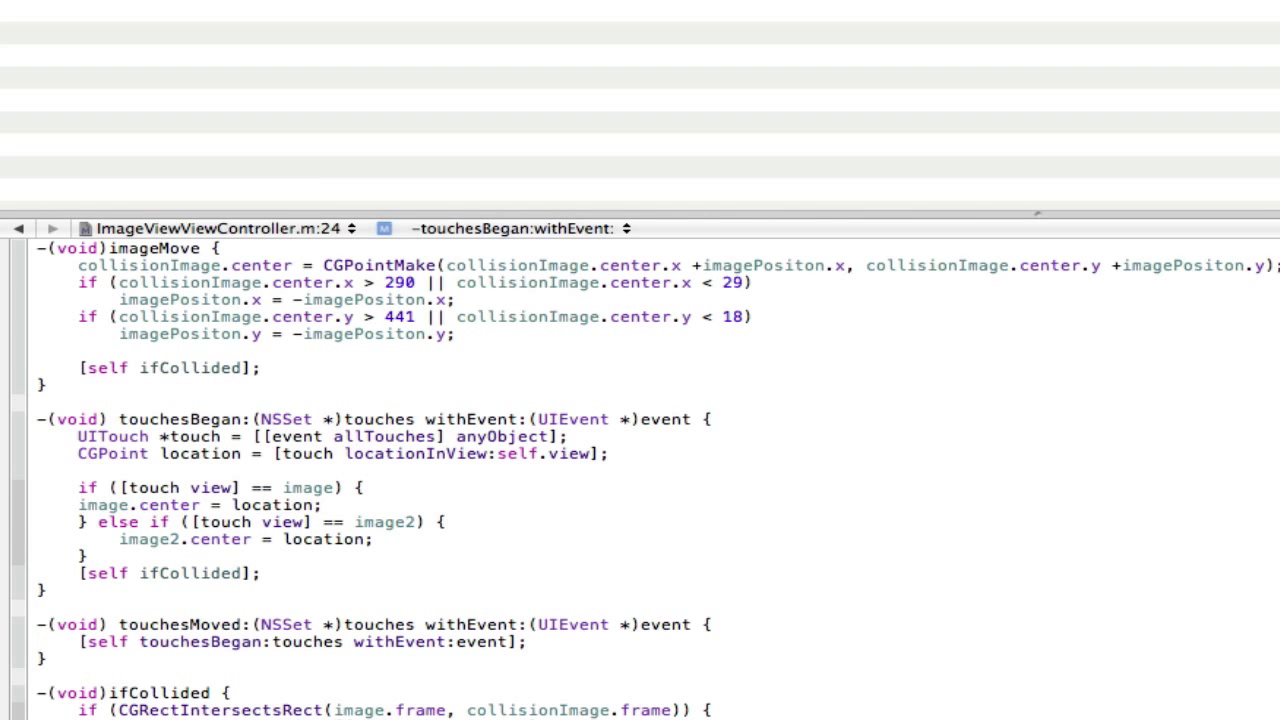
# Step: Extend ifCollided's condition with || CGRectIntersectsRect(image2.frame, collisionImage.frame)
pyautogui.scroll(-3)
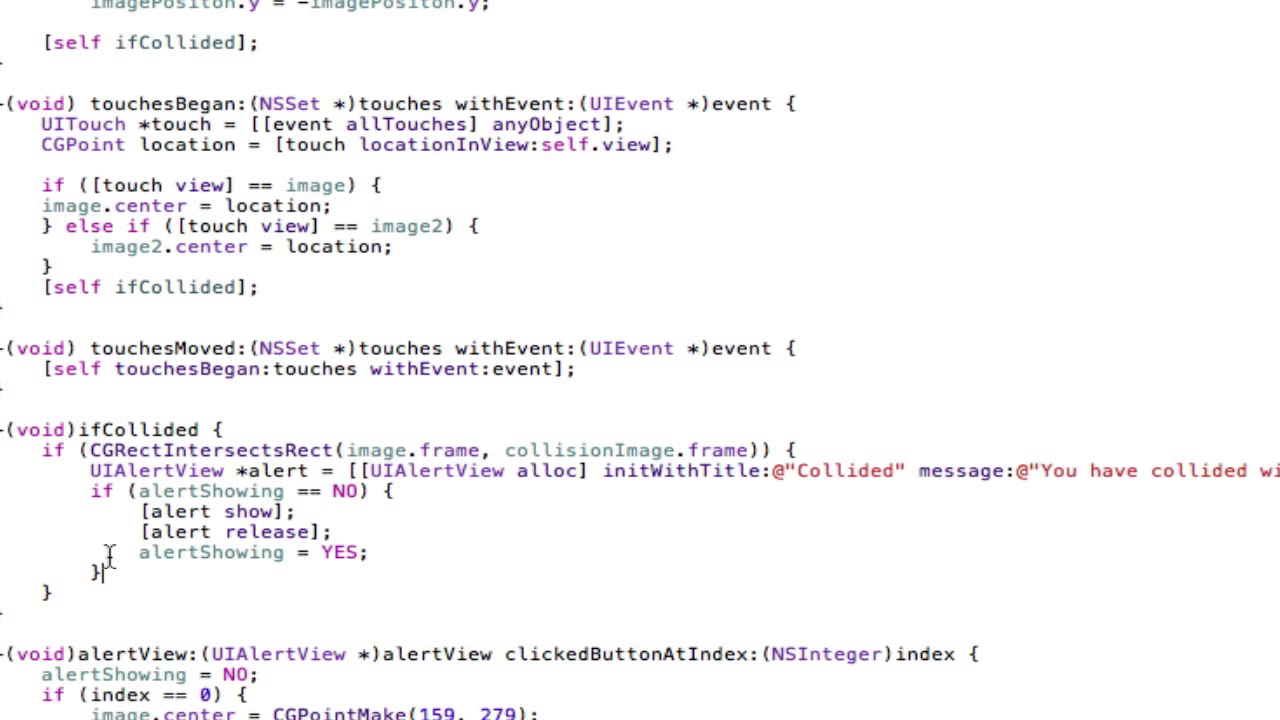
pyautogui.moveTo(144, 564)
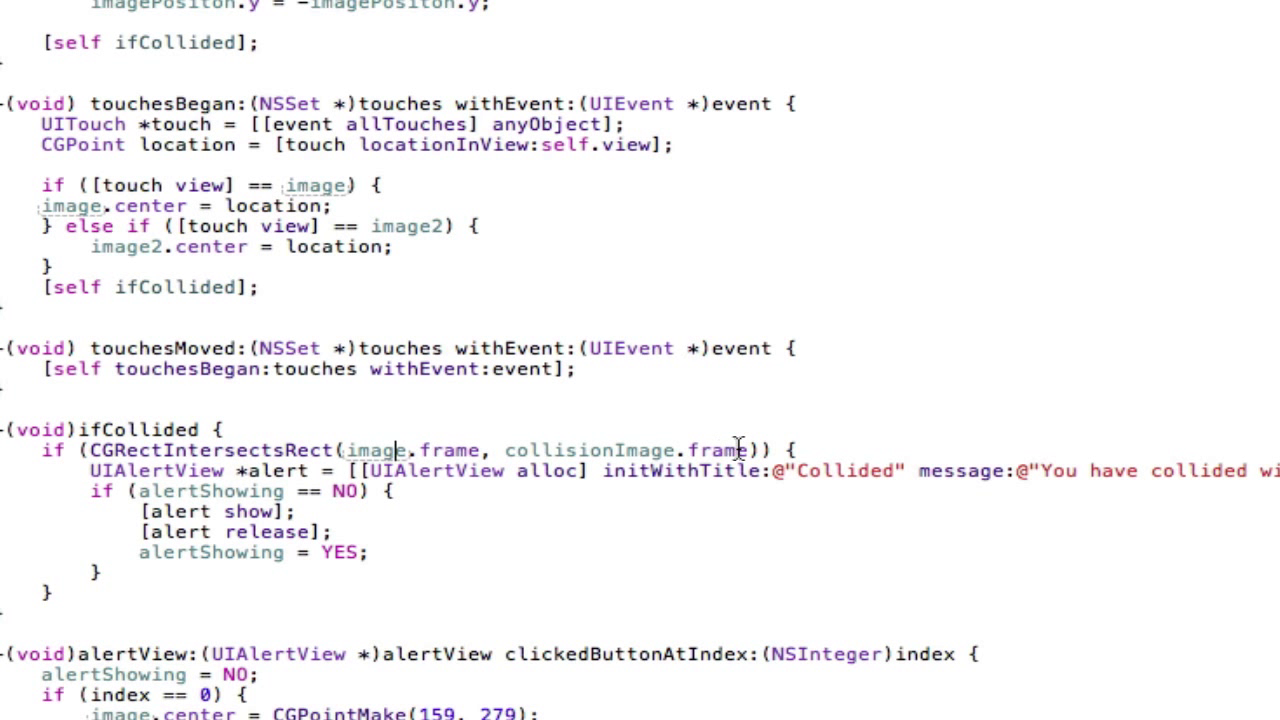
pyautogui.scroll(3)
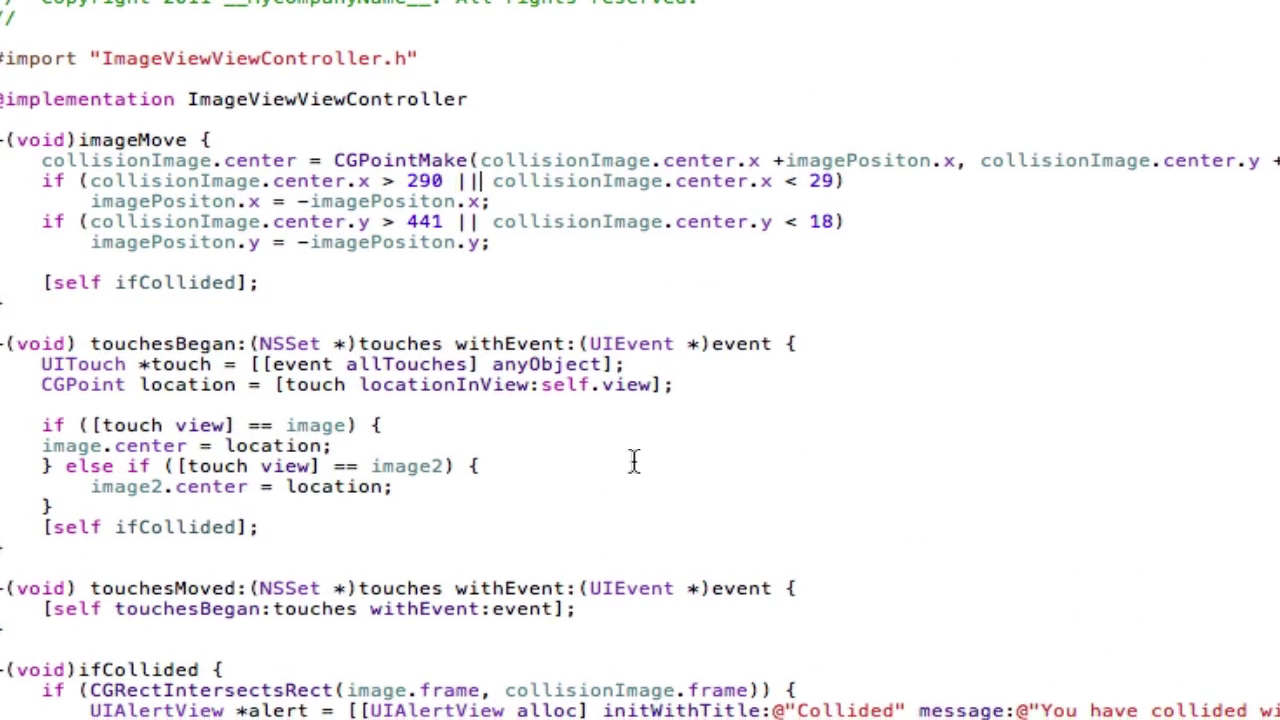
pyautogui.scroll(-3)
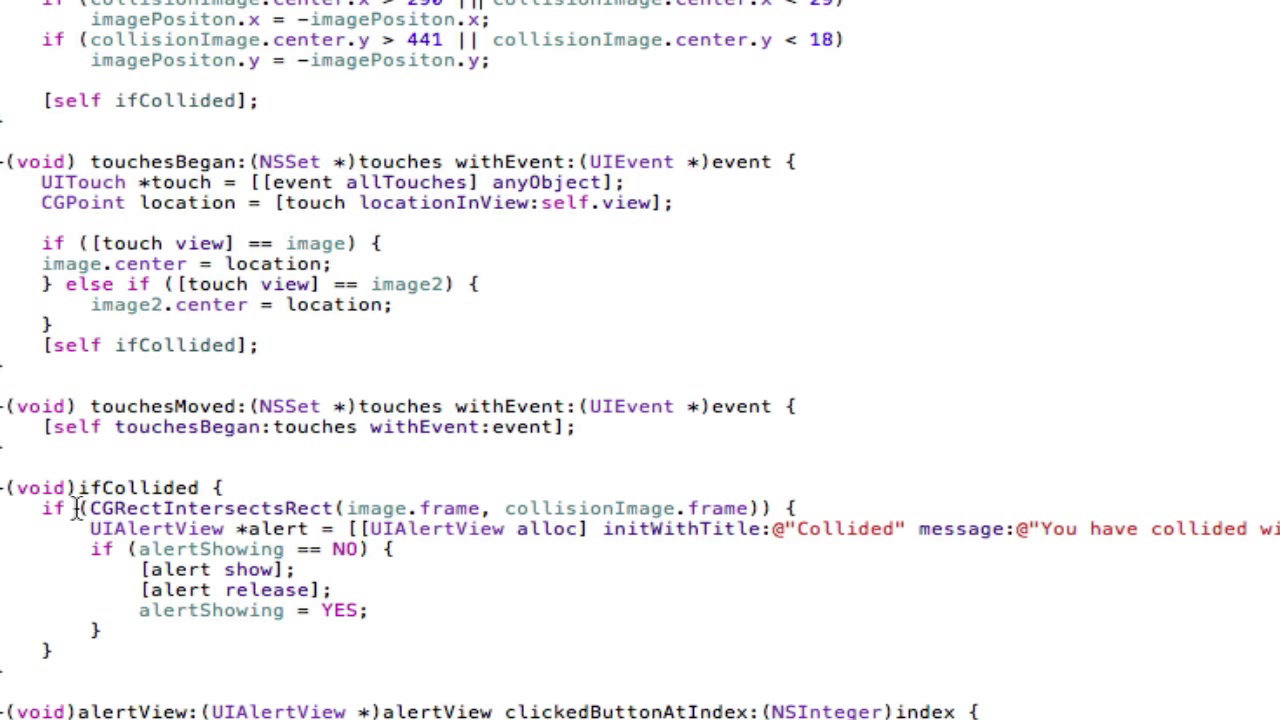
pyautogui.moveTo(758, 512)
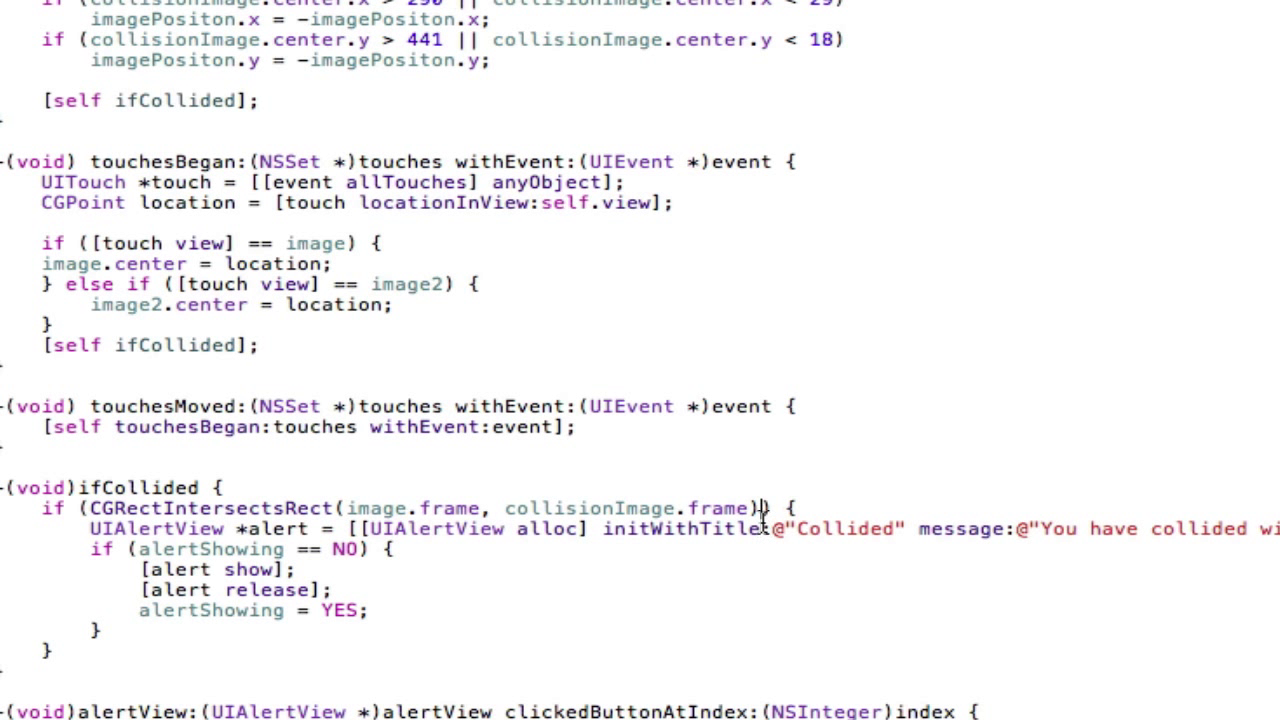
pyautogui.moveTo(776, 600)
pyautogui.write(' || ')
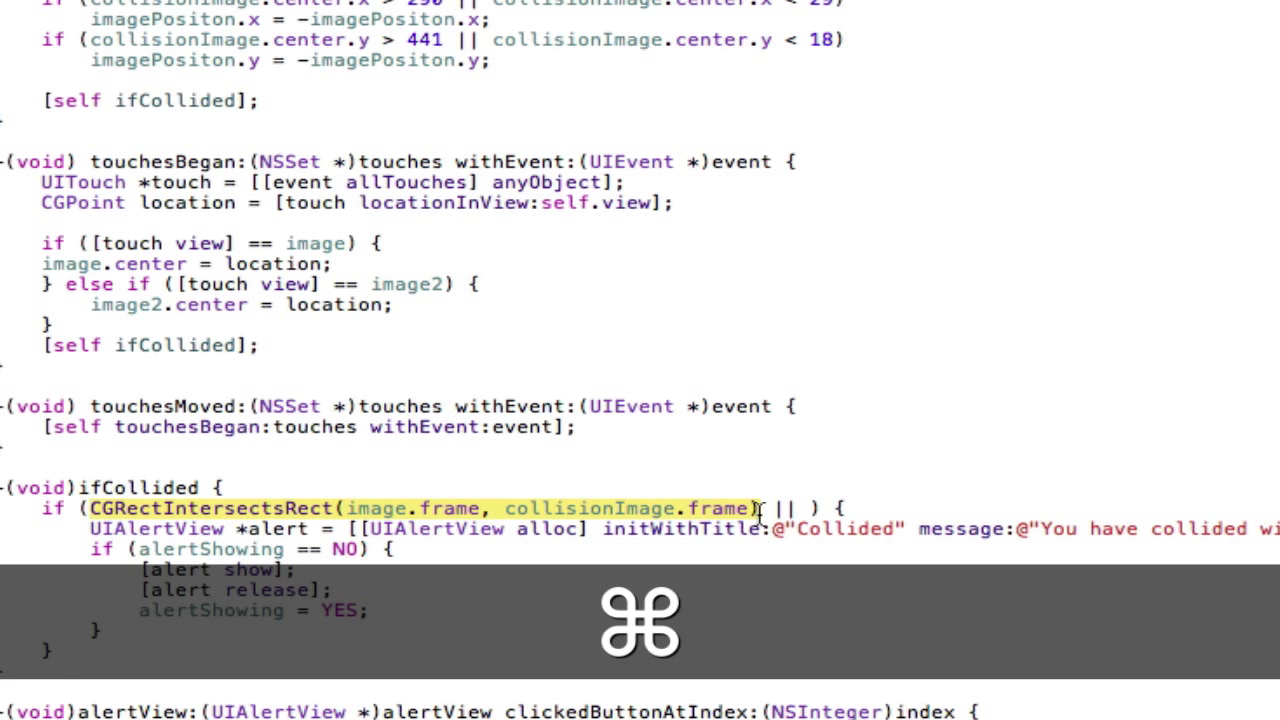
pyautogui.press('cmd+v')
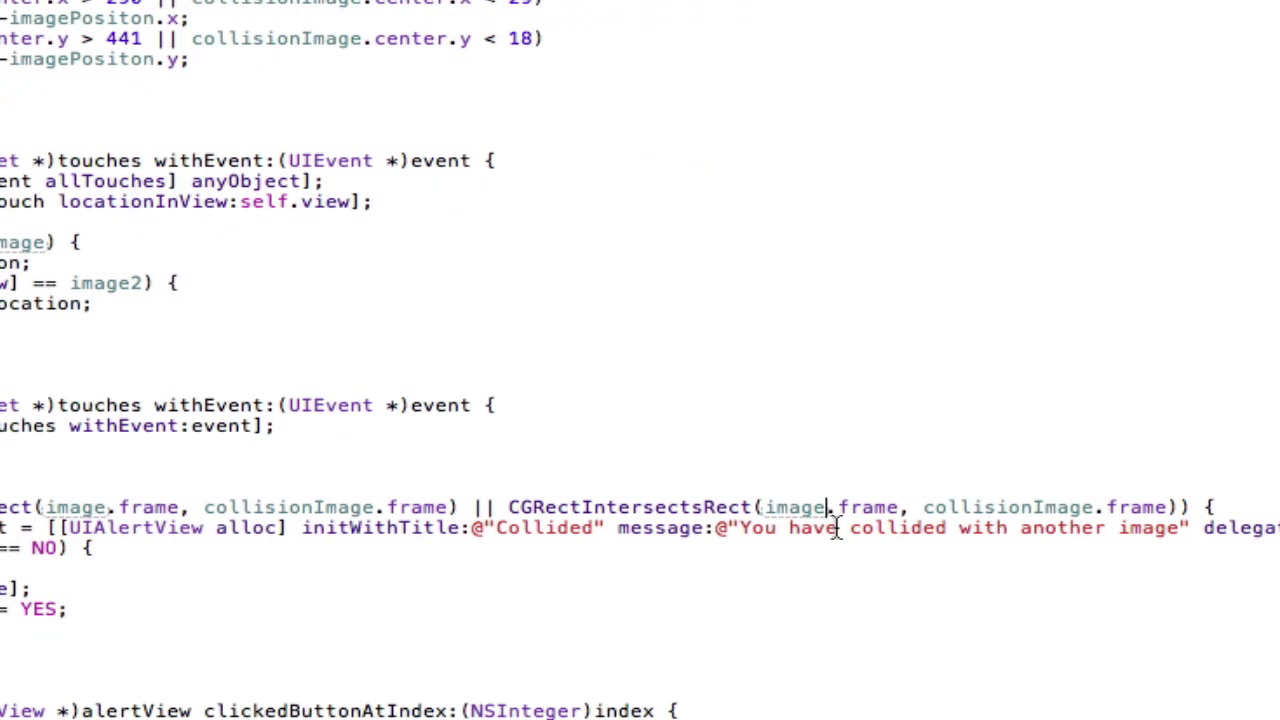
pyautogui.write('2')
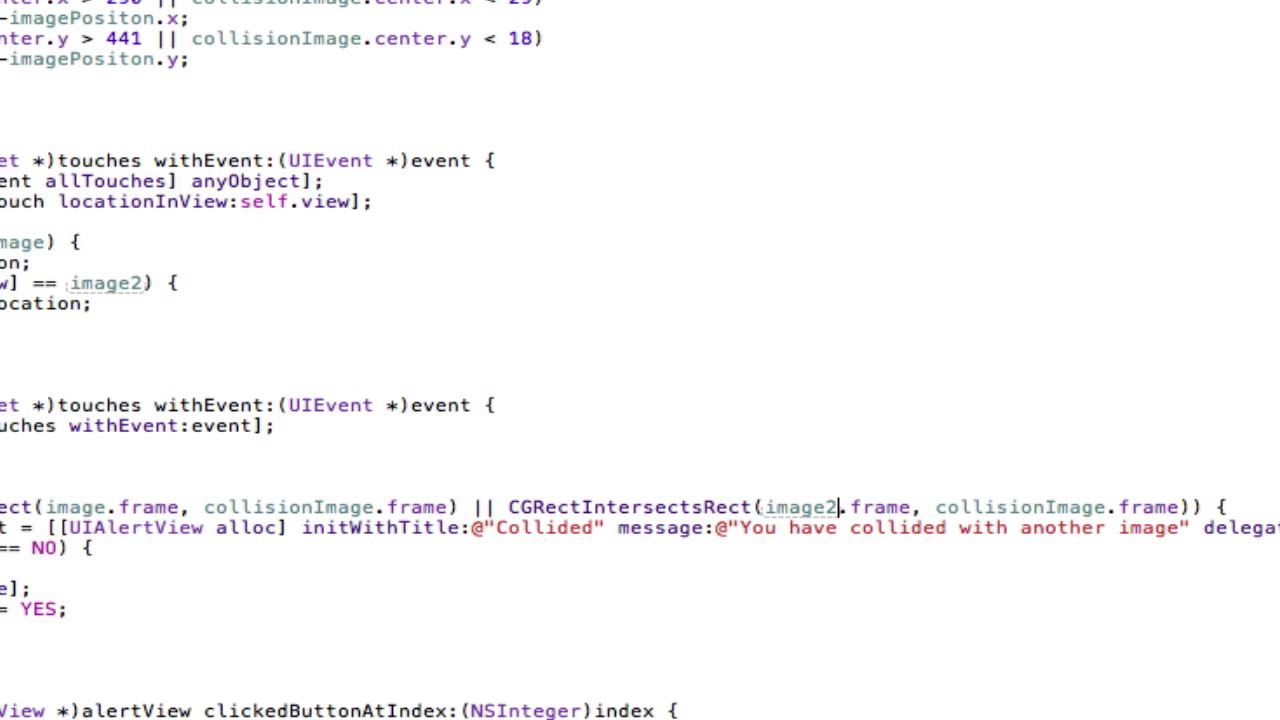
pyautogui.doubleClick(90, 508)
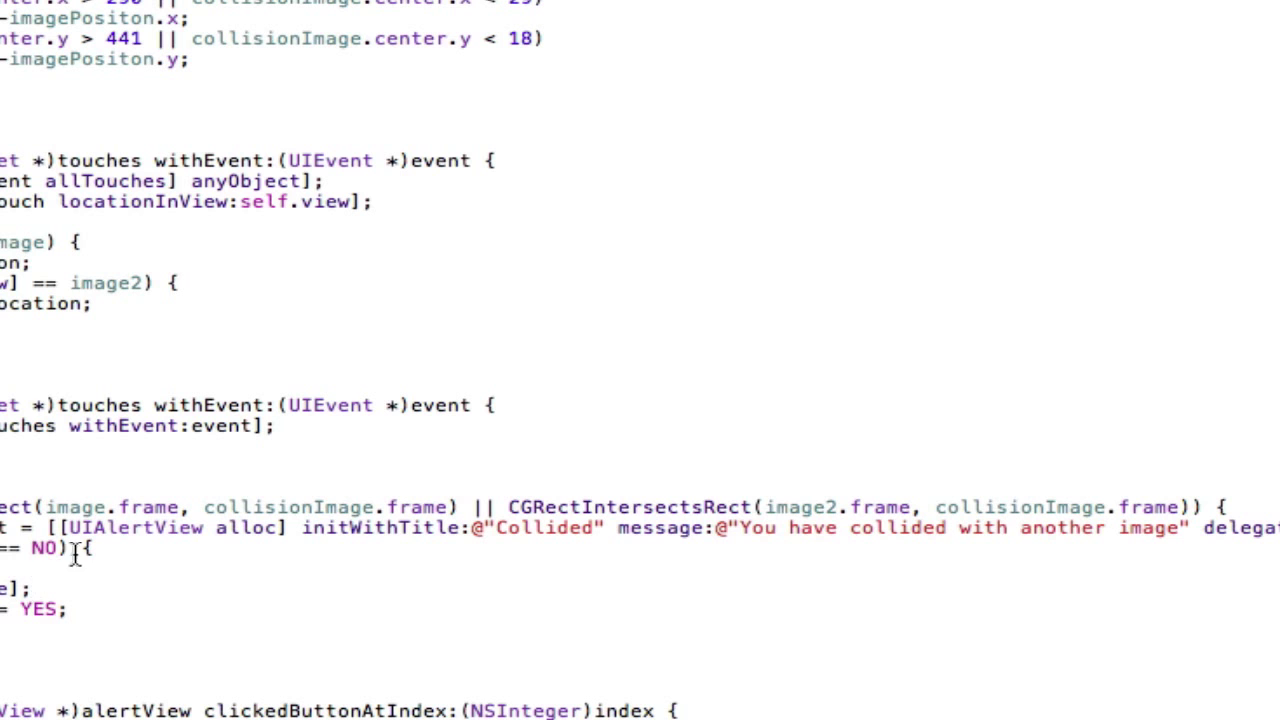
pyautogui.scroll(3)
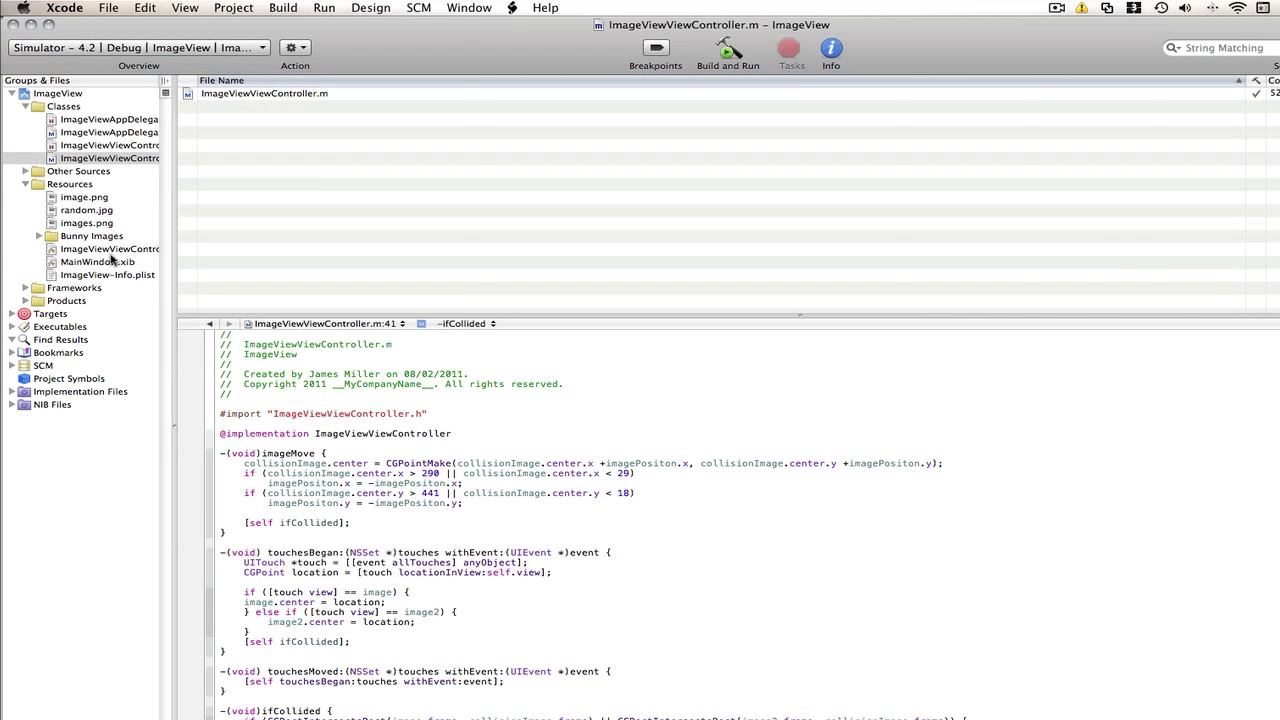
# Step: In the xib, duplicate the image view and set the copy's Image to random.jpg
pyautogui.doubleClick(112, 248)
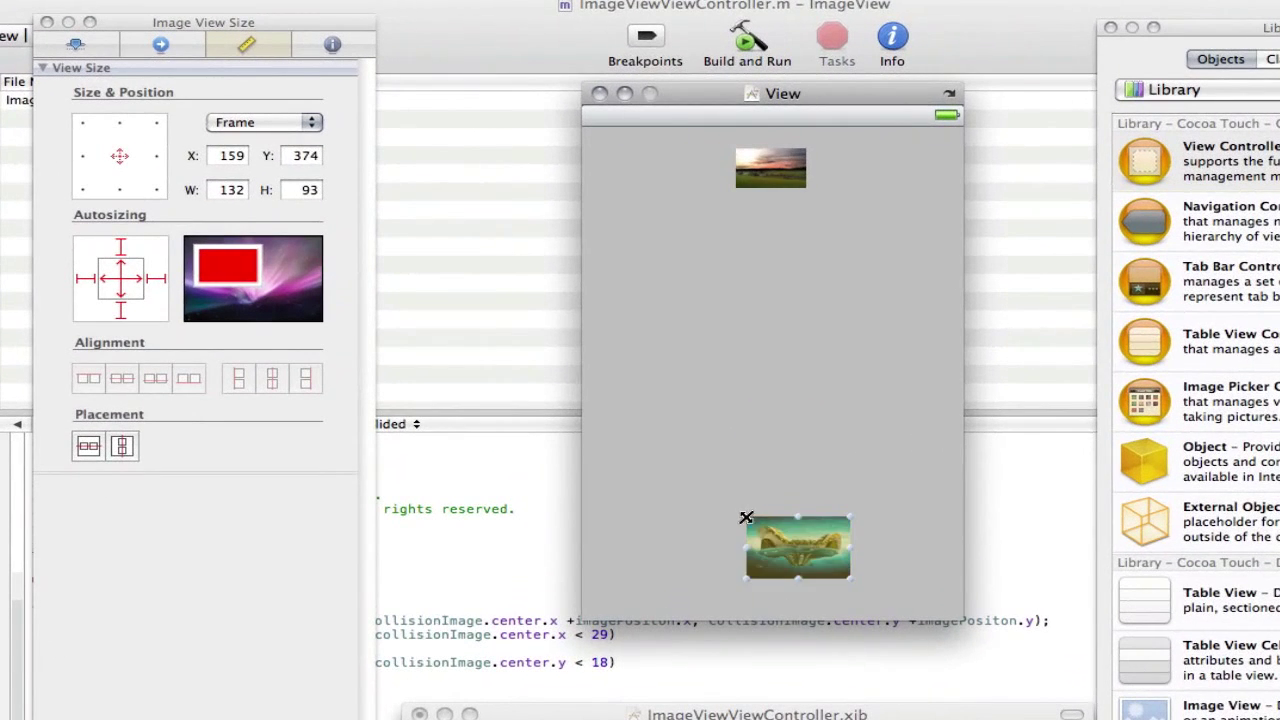
pyautogui.press('cmd+d')
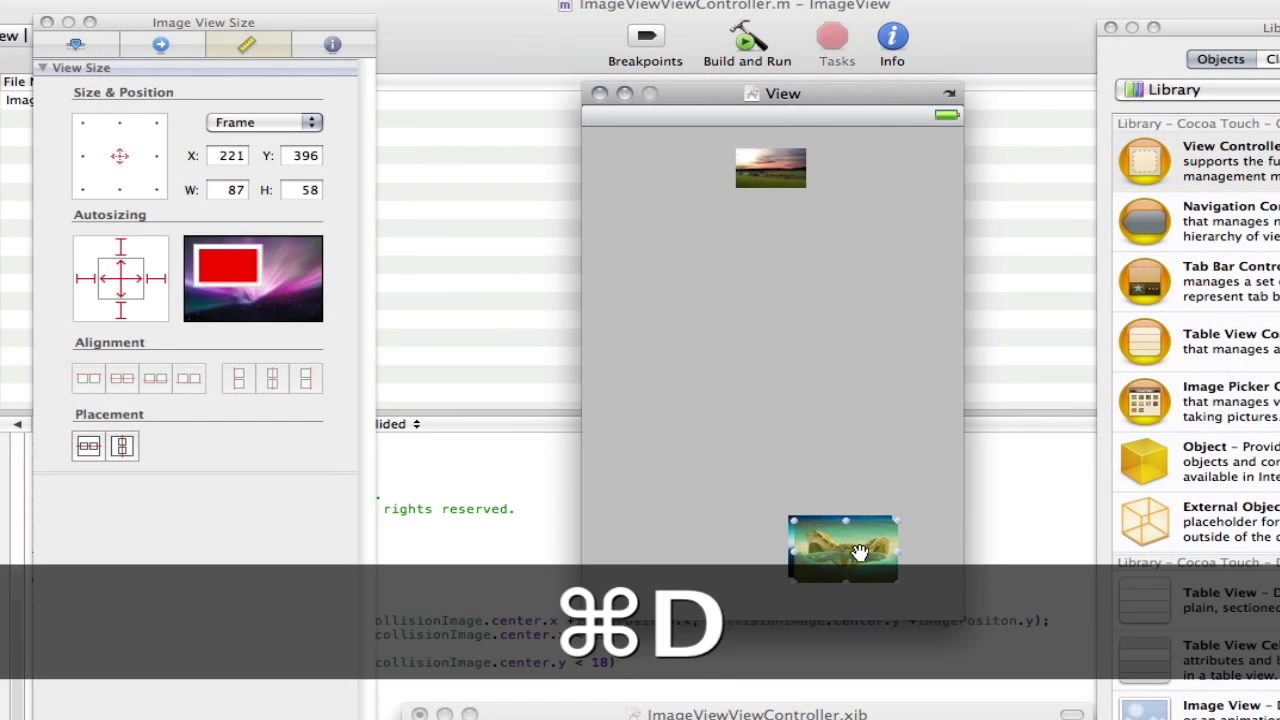
pyautogui.press('cmd+d')
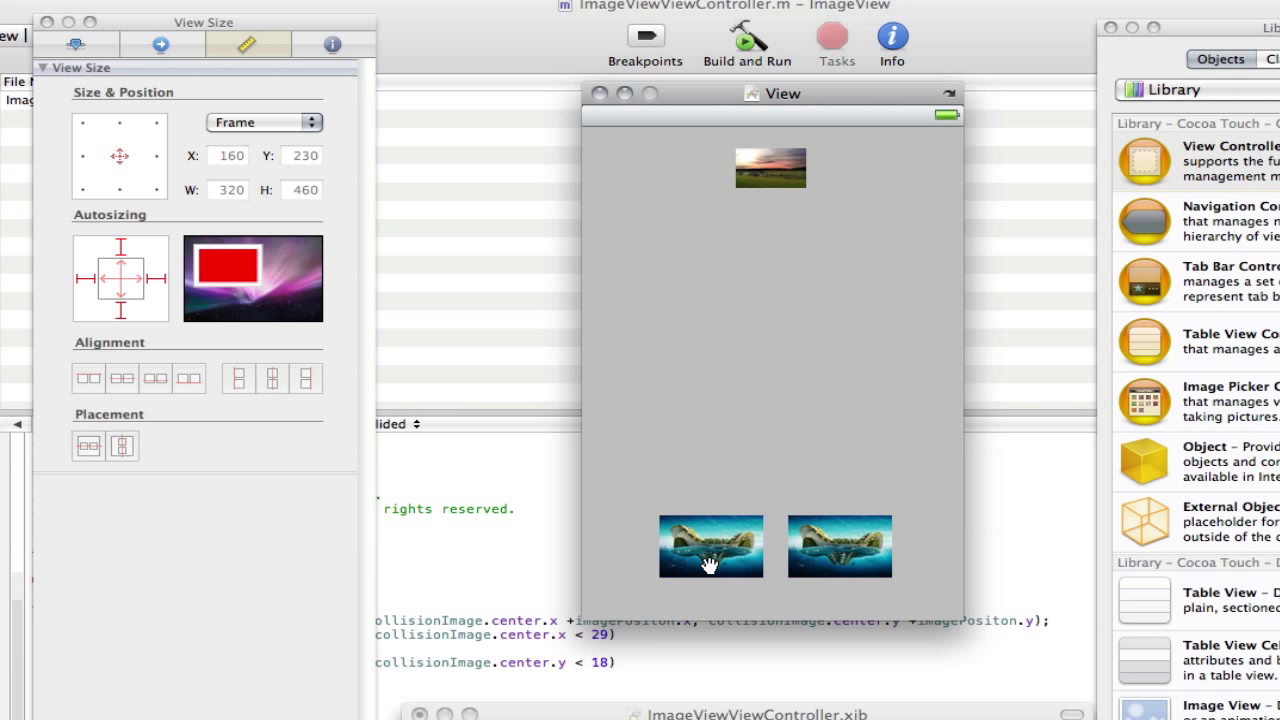
pyautogui.click(710, 544)
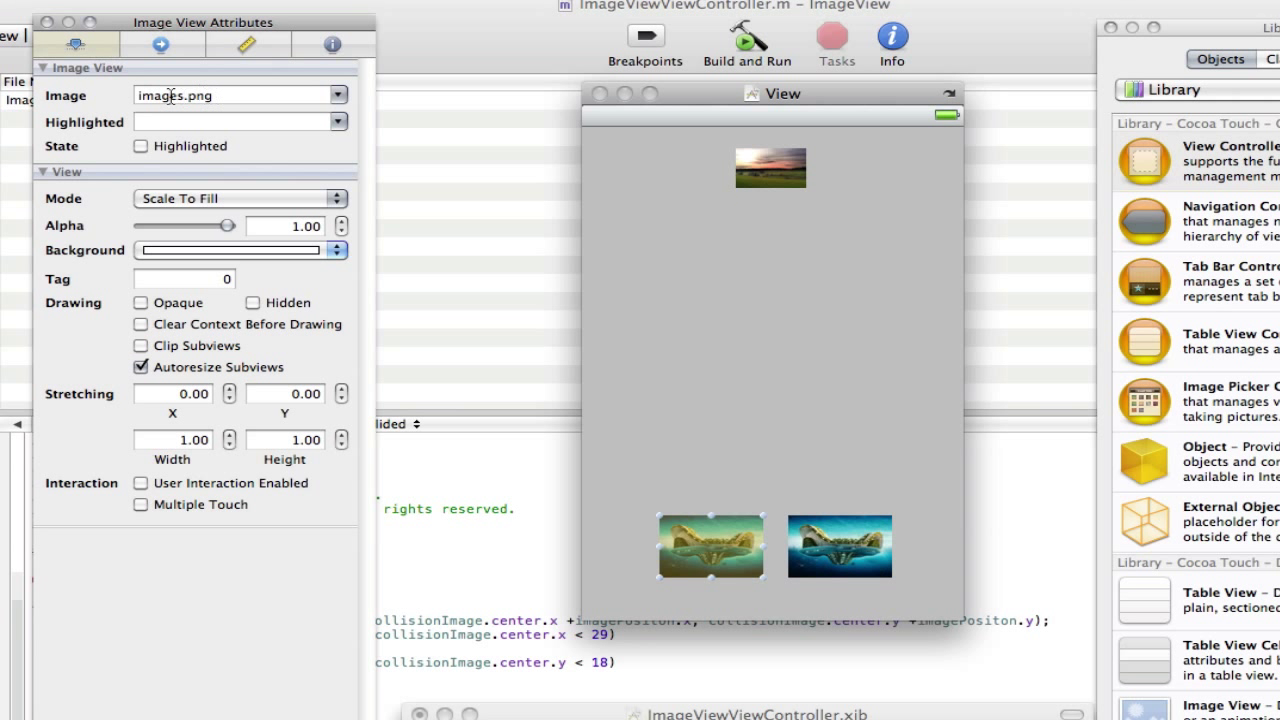
pyautogui.write('random.jpg')
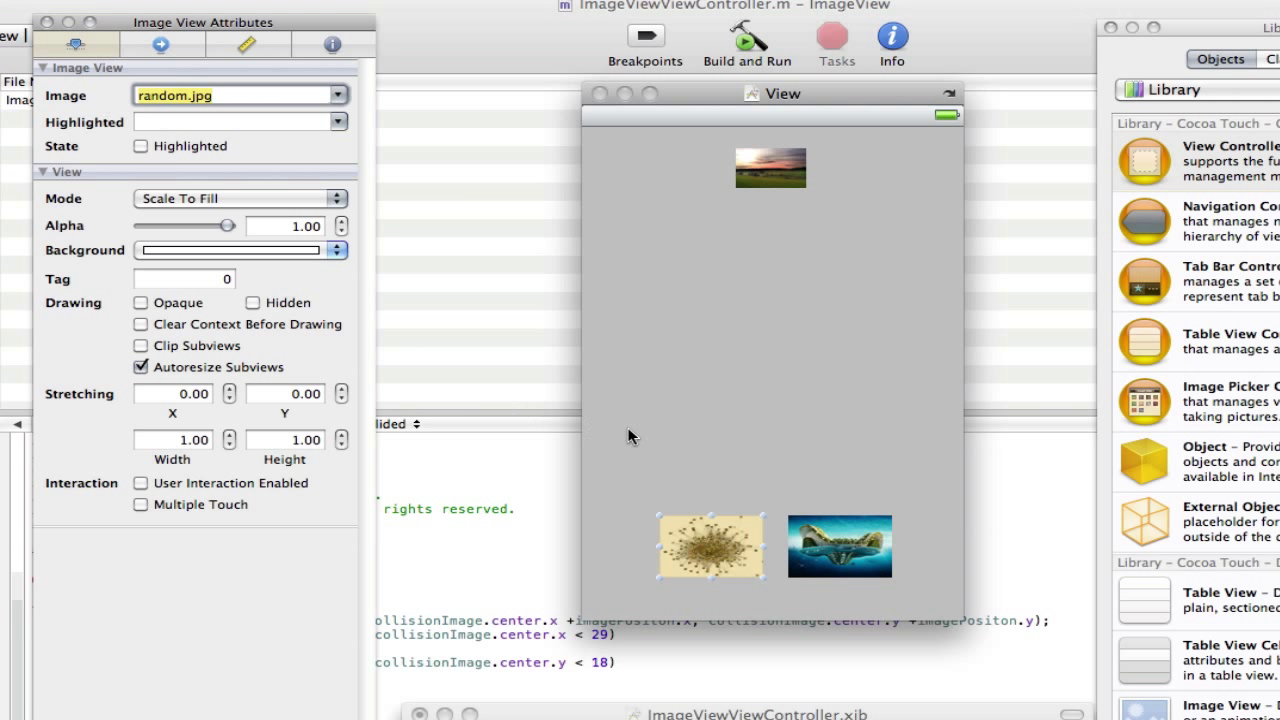
# Step: With both image views selected, enable User Interaction Enabled and Multiple Touch
pyautogui.click(840, 546)
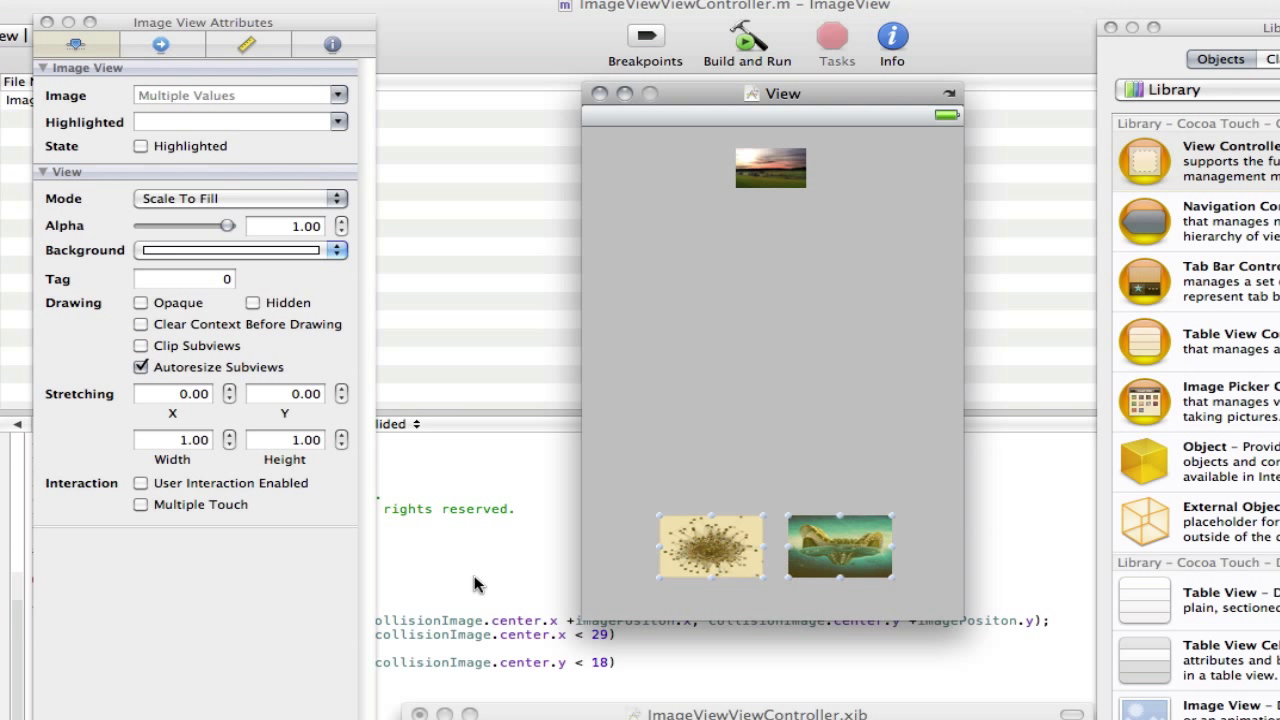
pyautogui.moveTo(138, 480)
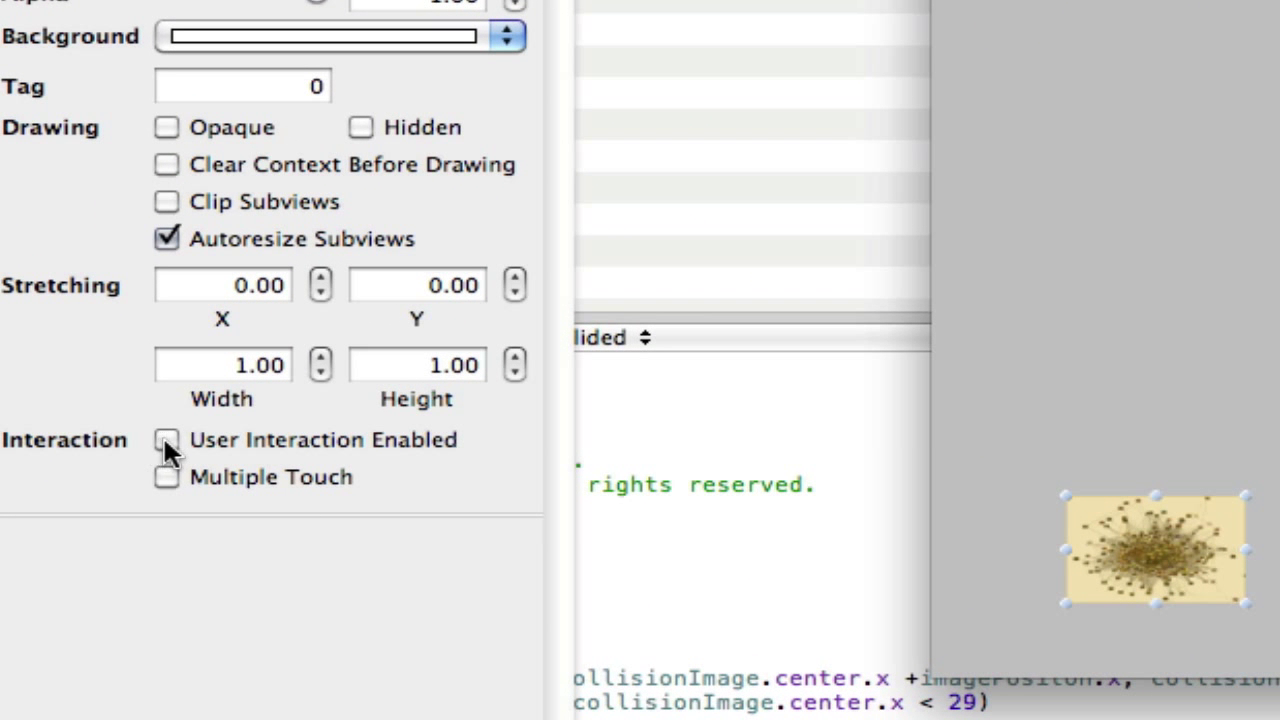
pyautogui.click(166, 440)
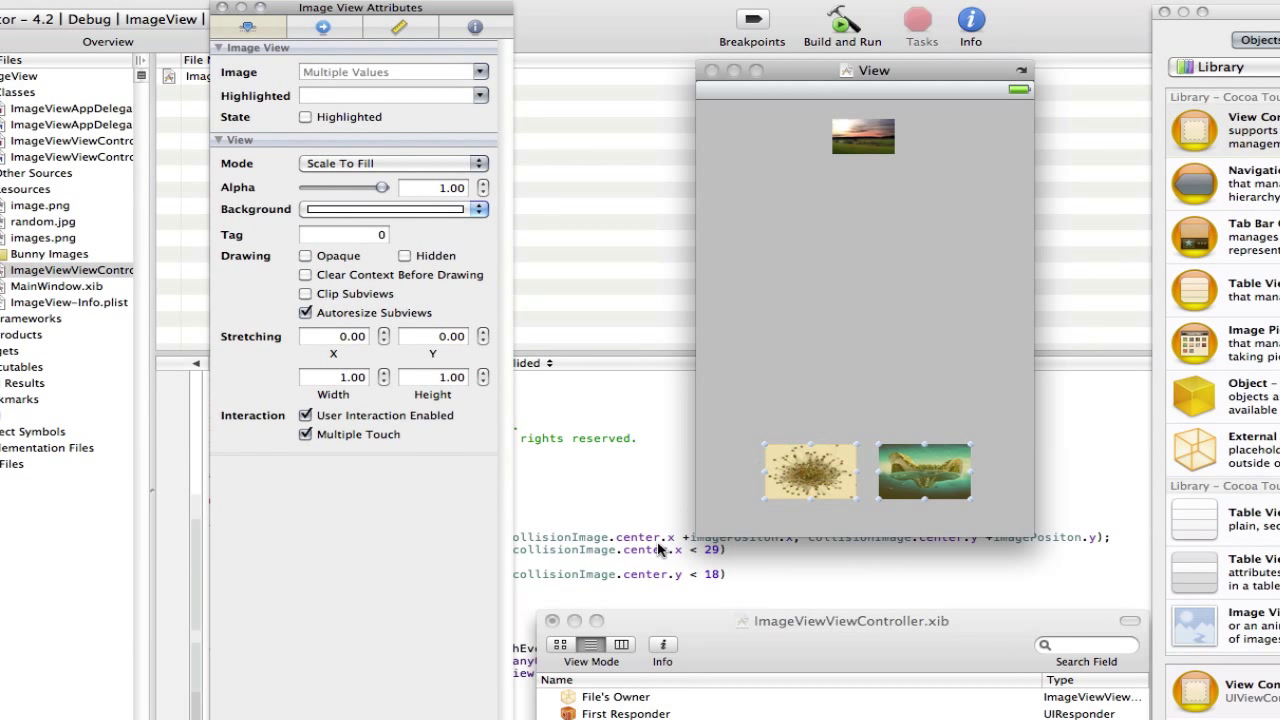
pyautogui.moveTo(752, 404)
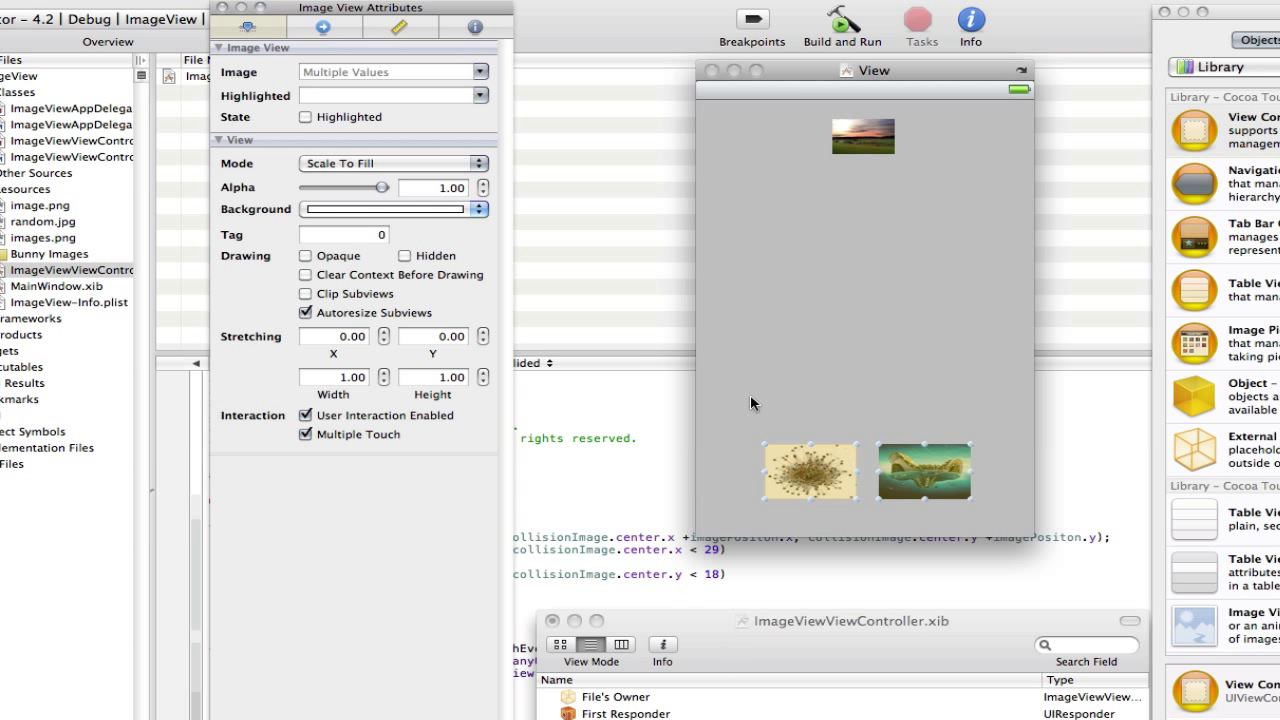
pyautogui.moveTo(844, 396)
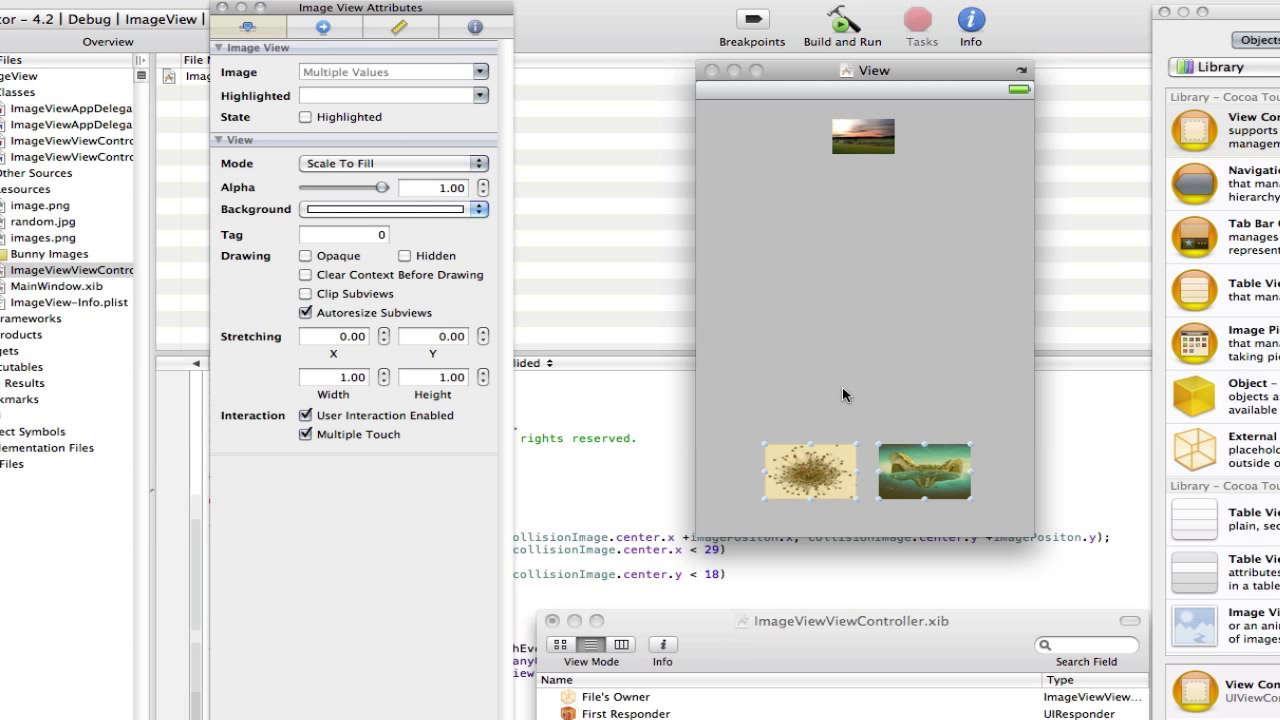
pyautogui.click(616, 696)
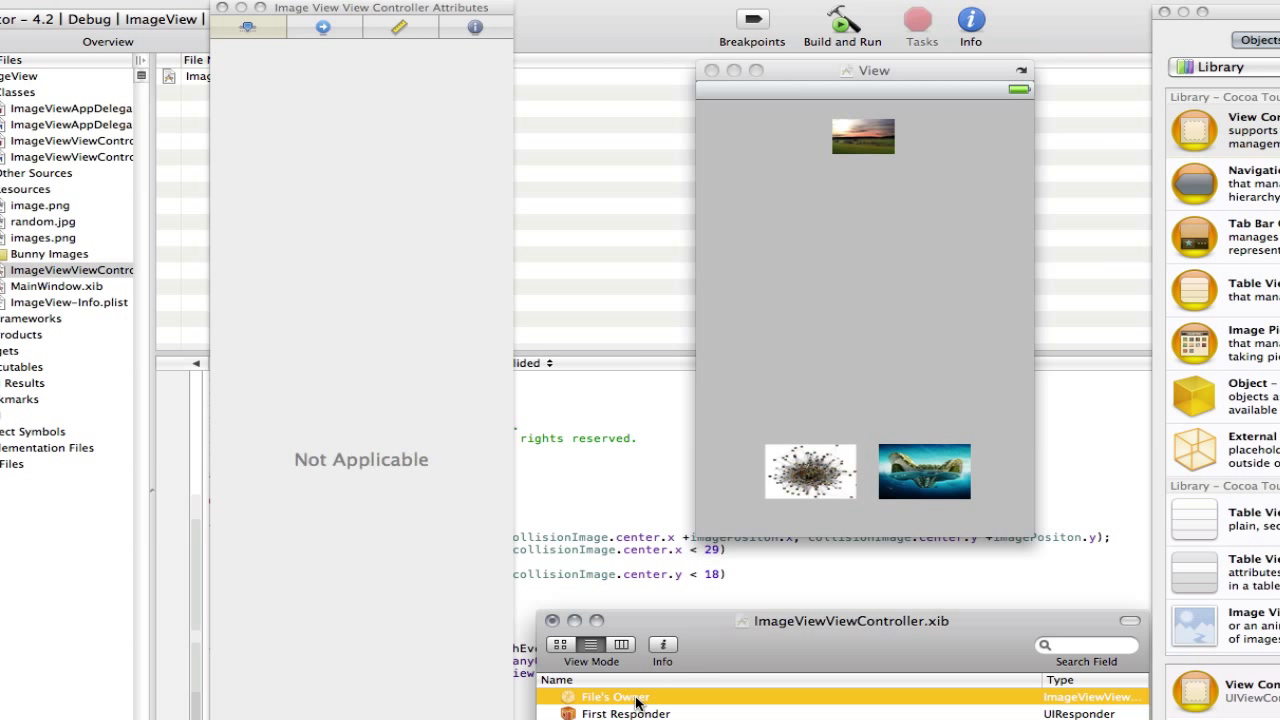
# Step: Select File's Owner and return to ImageViewViewController.m in Xcode
pyautogui.click(476, 28)
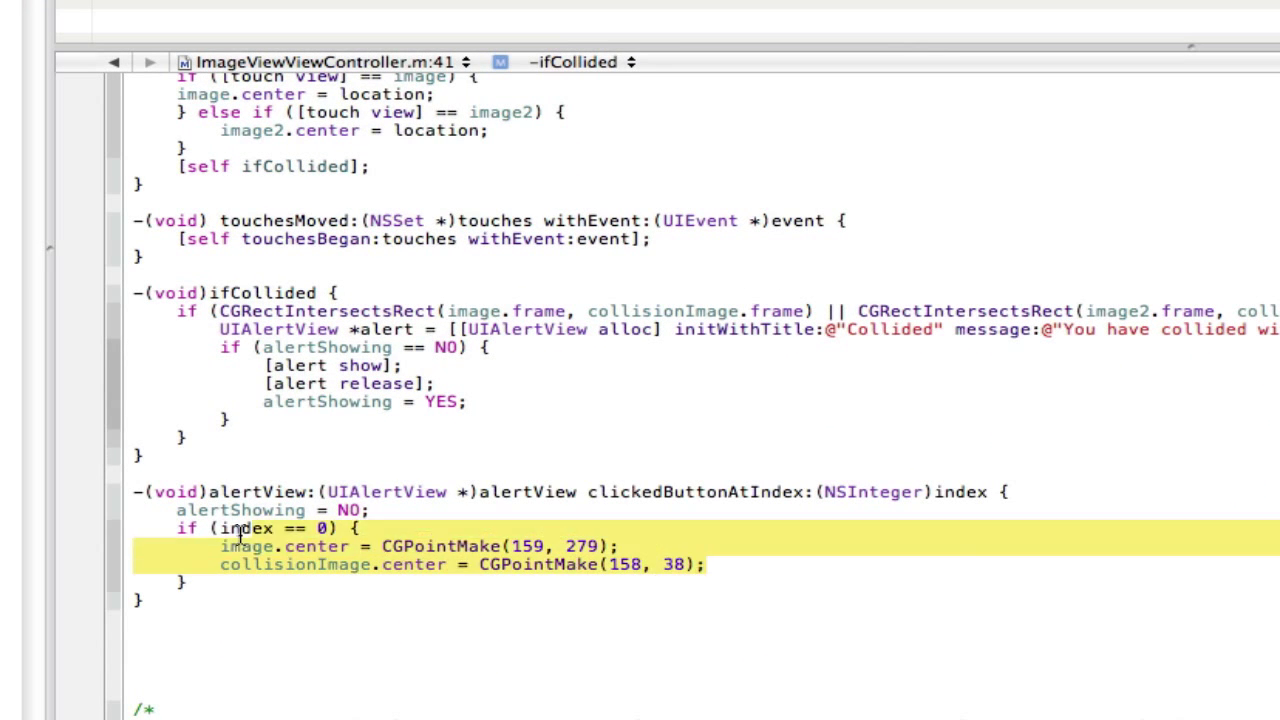
# Step: In the alert handler, reset image2.center to CGPointMake(108, 391) and image.center to (216, 391)
pyautogui.click(736, 568)
pyautogui.write('image2.center =')
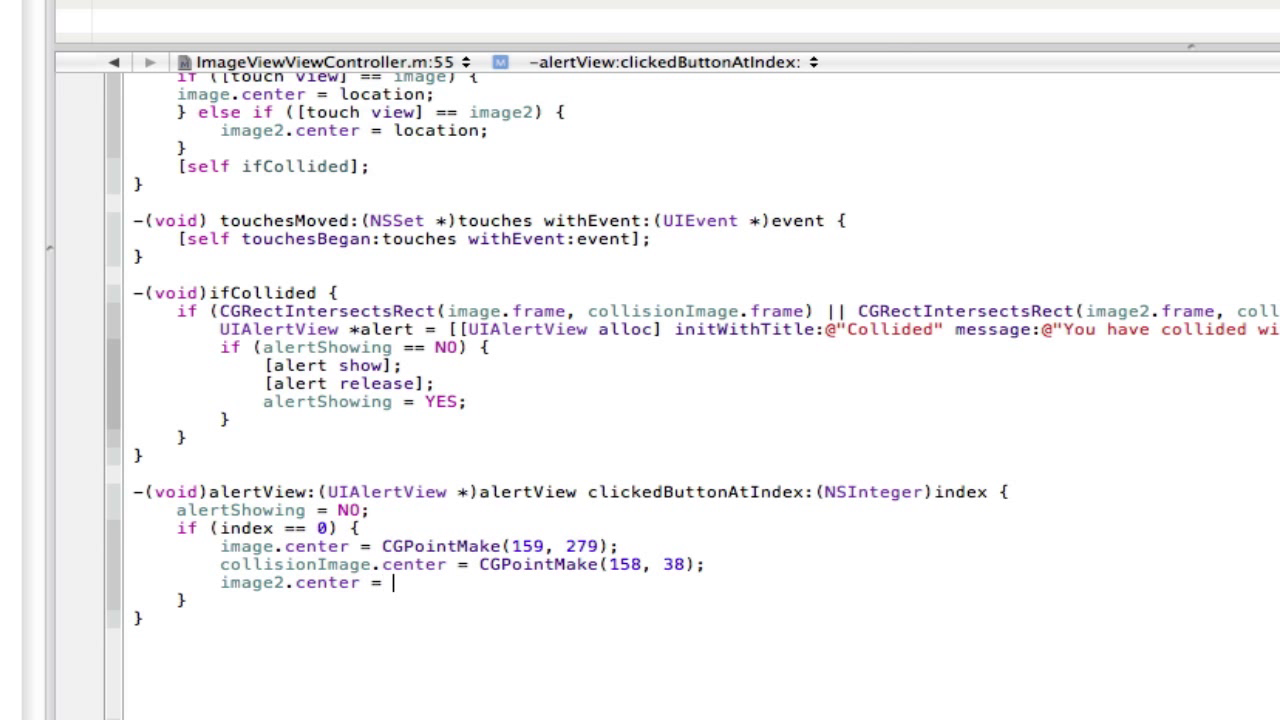
pyautogui.write('CGPointMake(CGFloat x, CGFloat y')
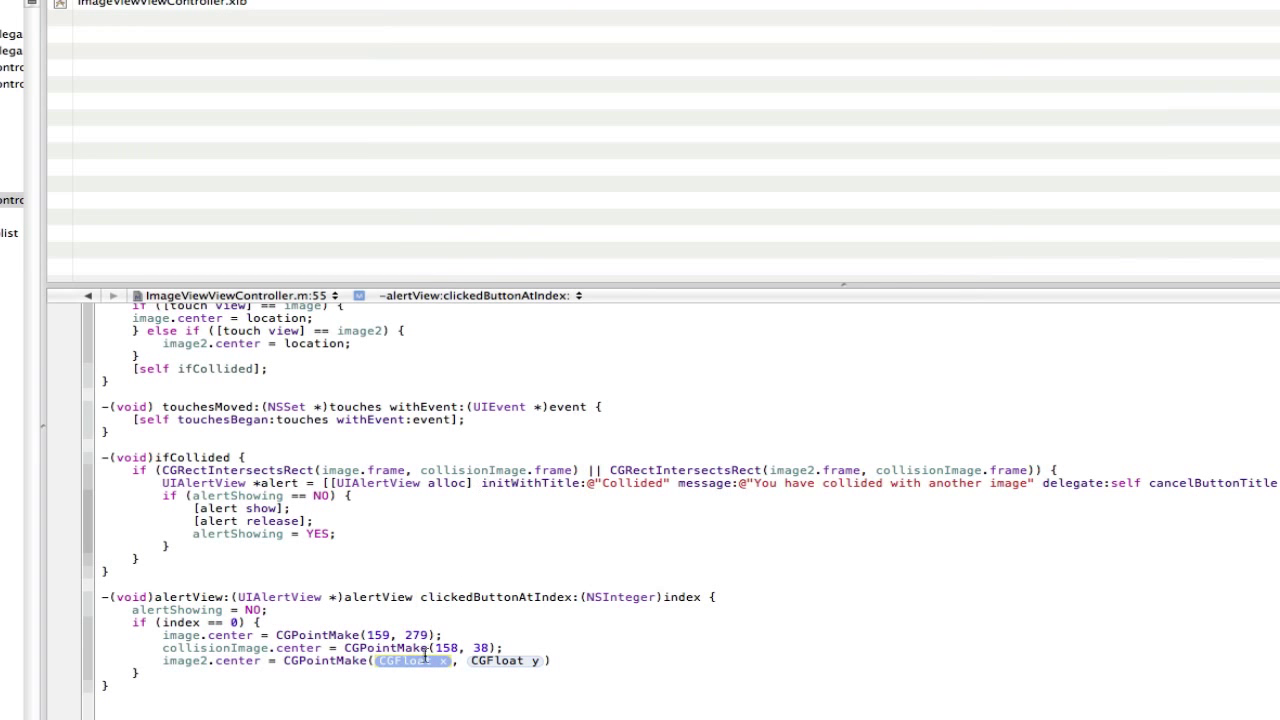
pyautogui.write('108')
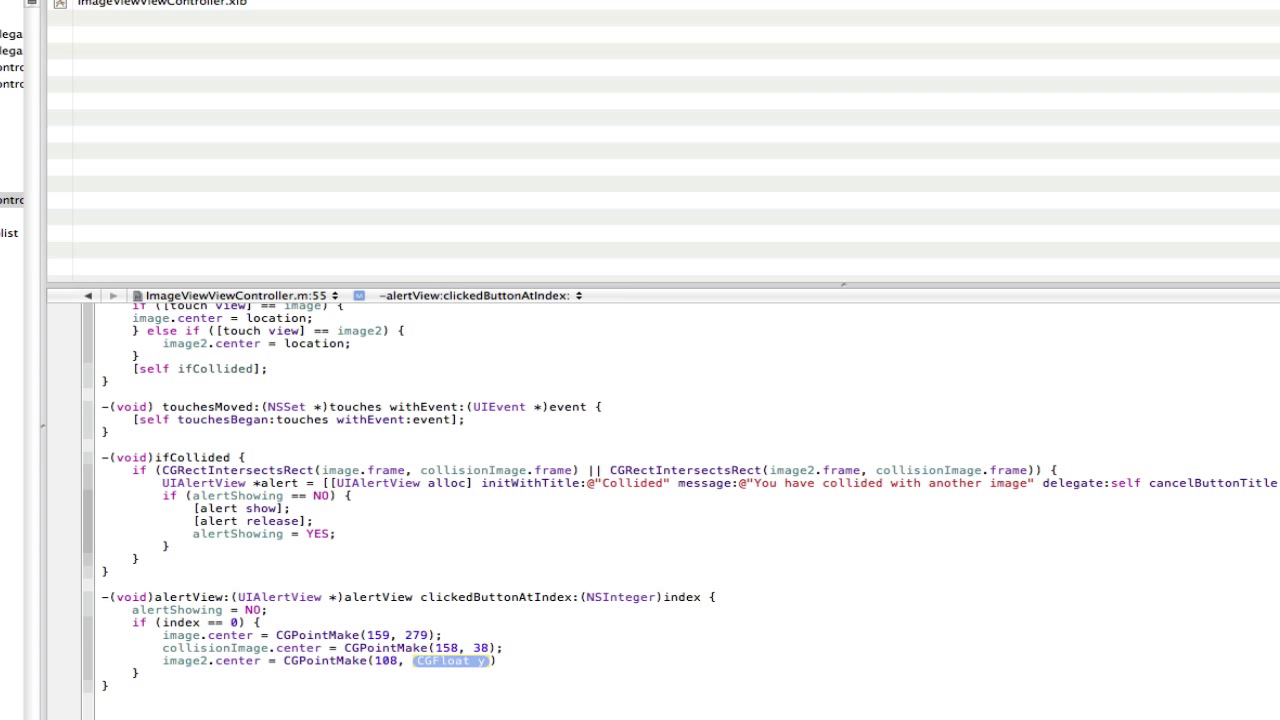
pyautogui.write('391')
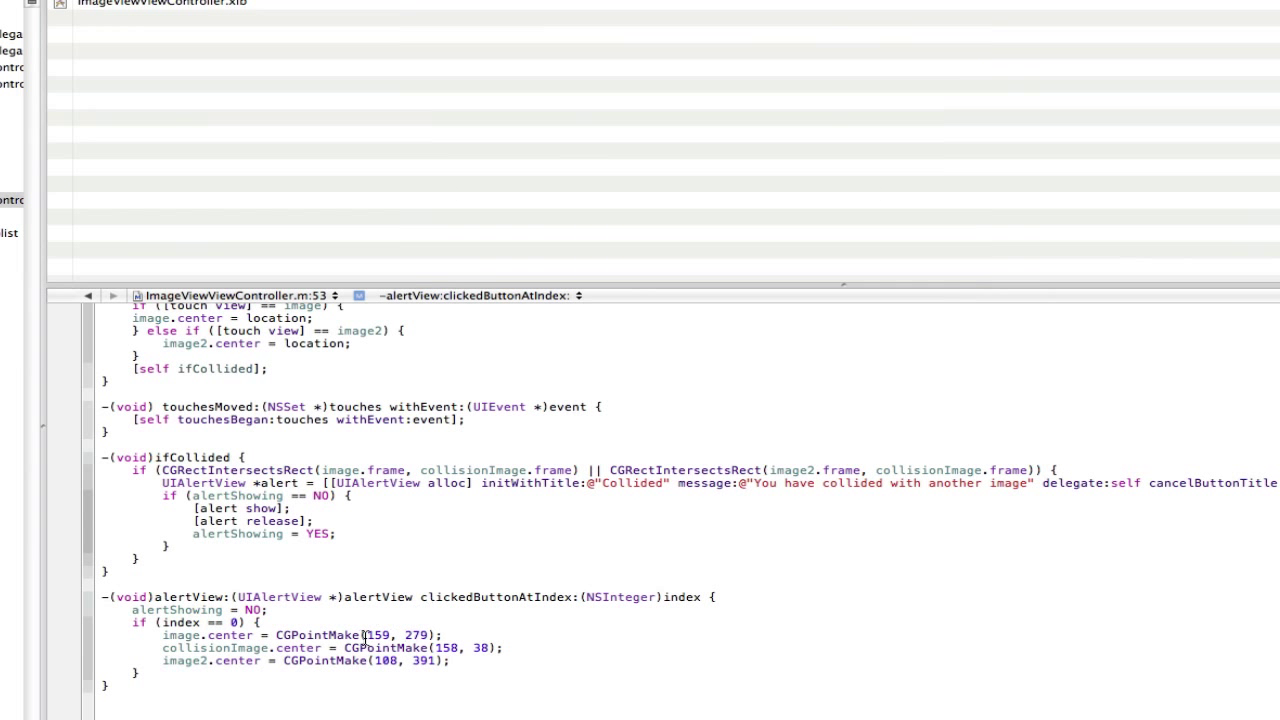
pyautogui.write('216')
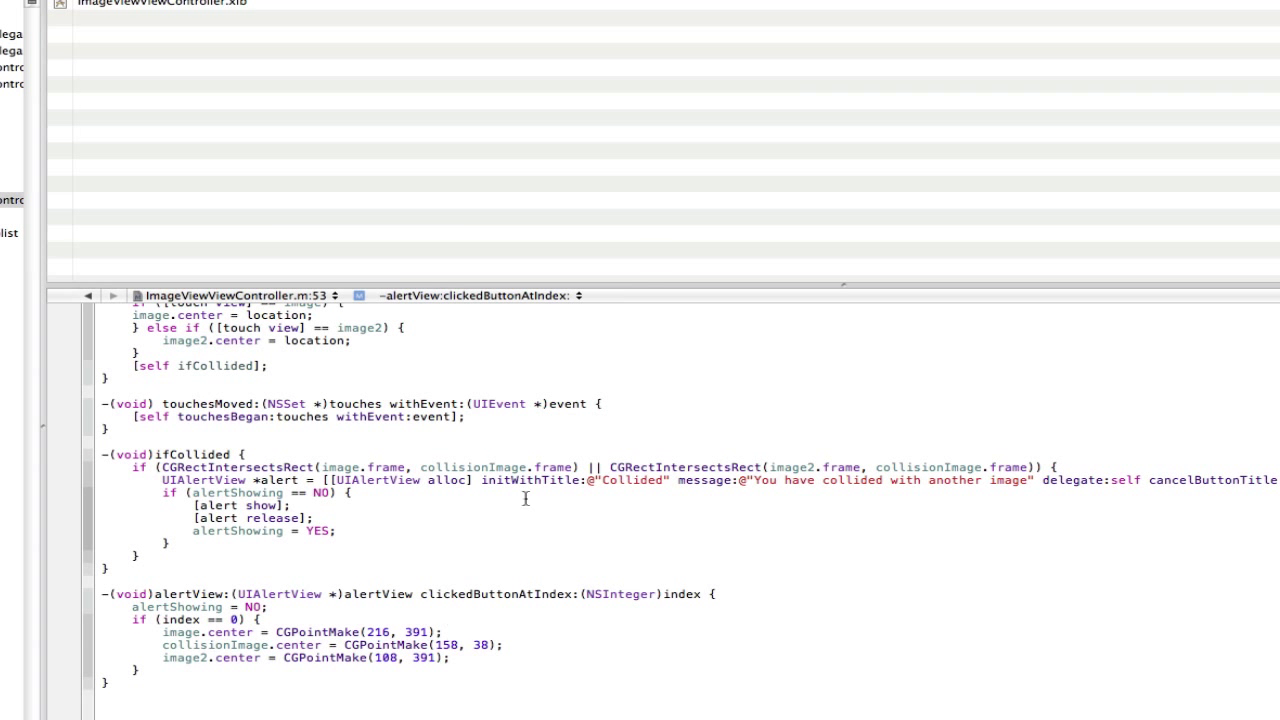
pyautogui.click(748, 28)
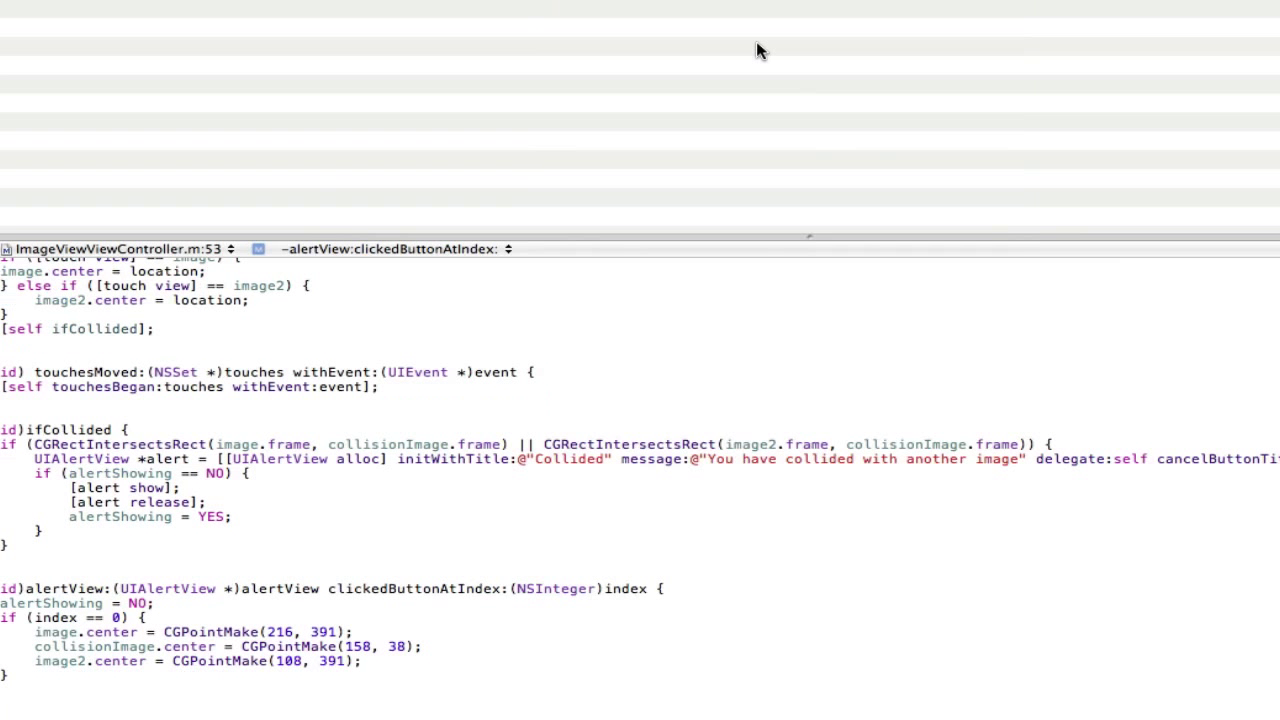
pyautogui.moveTo(376, 48)
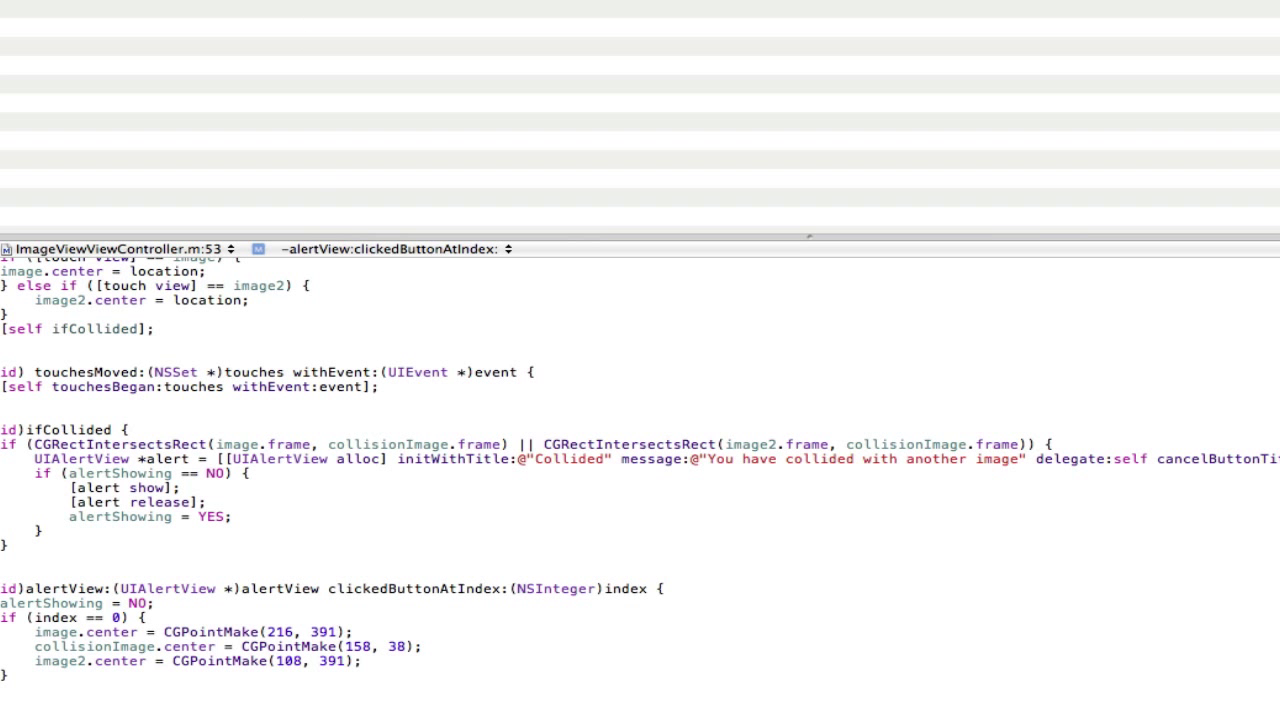
pyautogui.scroll(3)
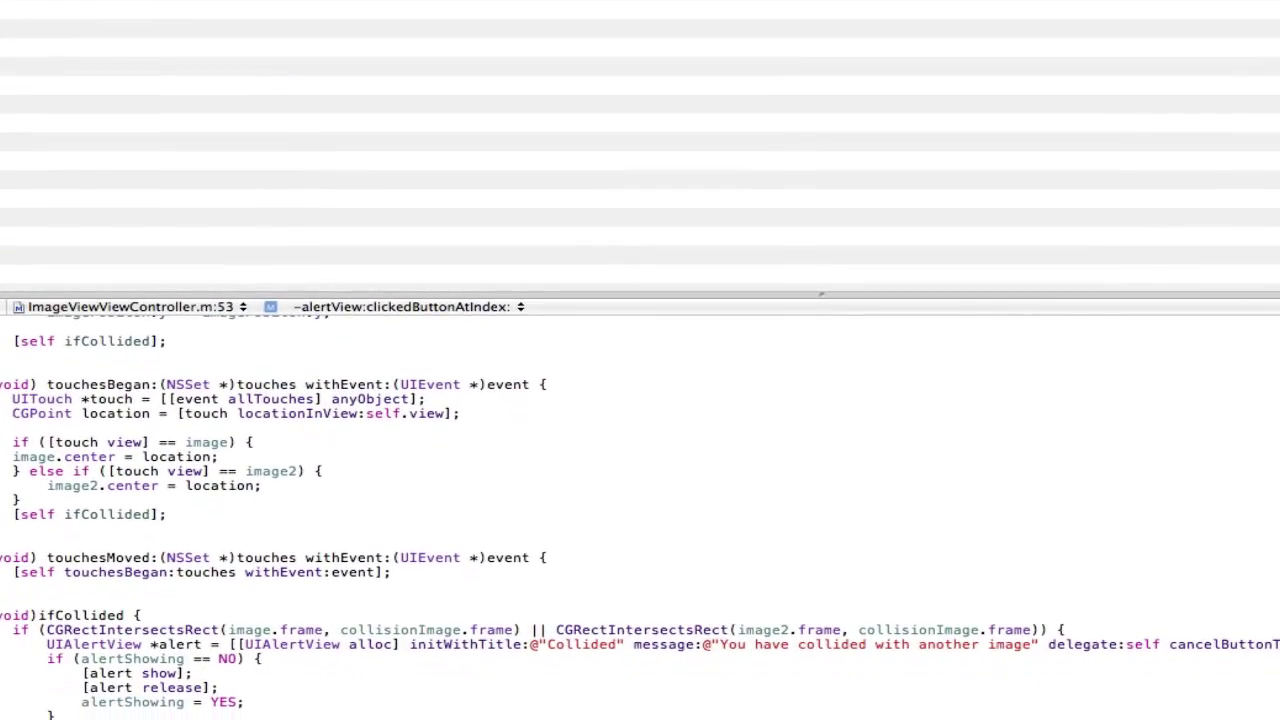
pyautogui.scroll(-3)
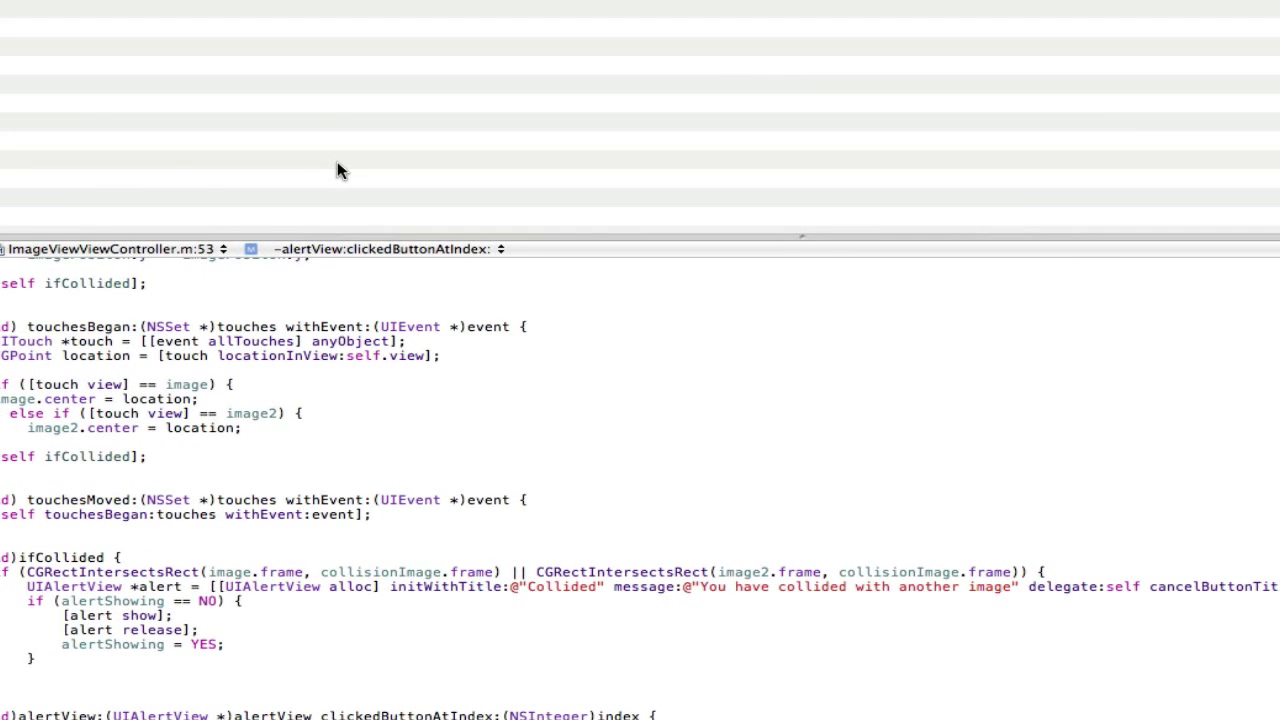